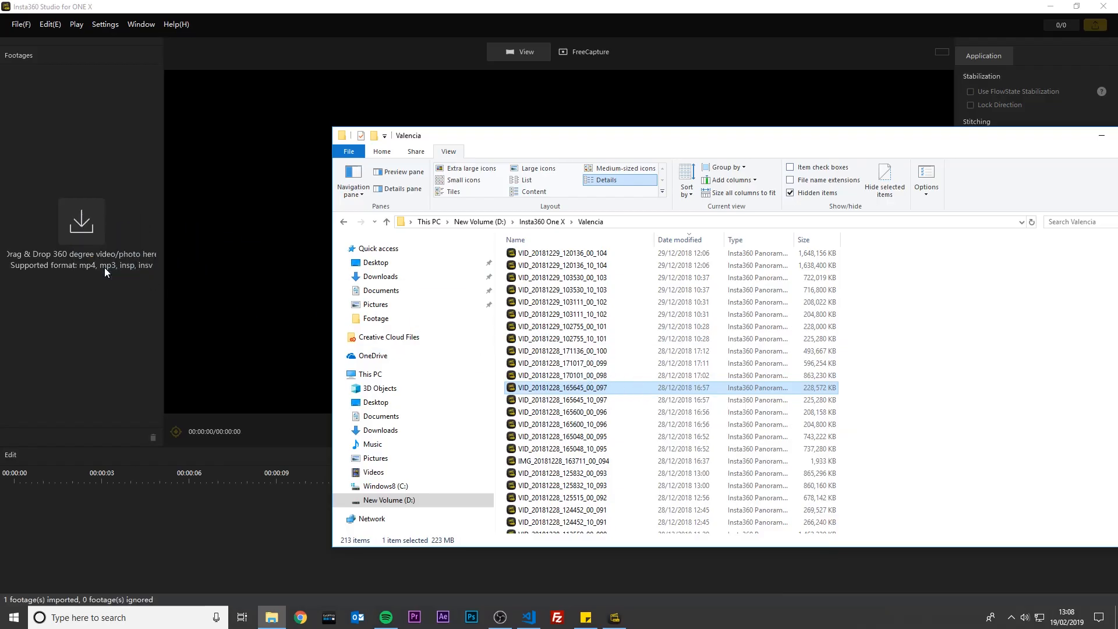
Import the 360 clip VID_20181228_165645_00_097 into the footage list and preview
{"action": "double_click", "coordinate": [561, 388]}
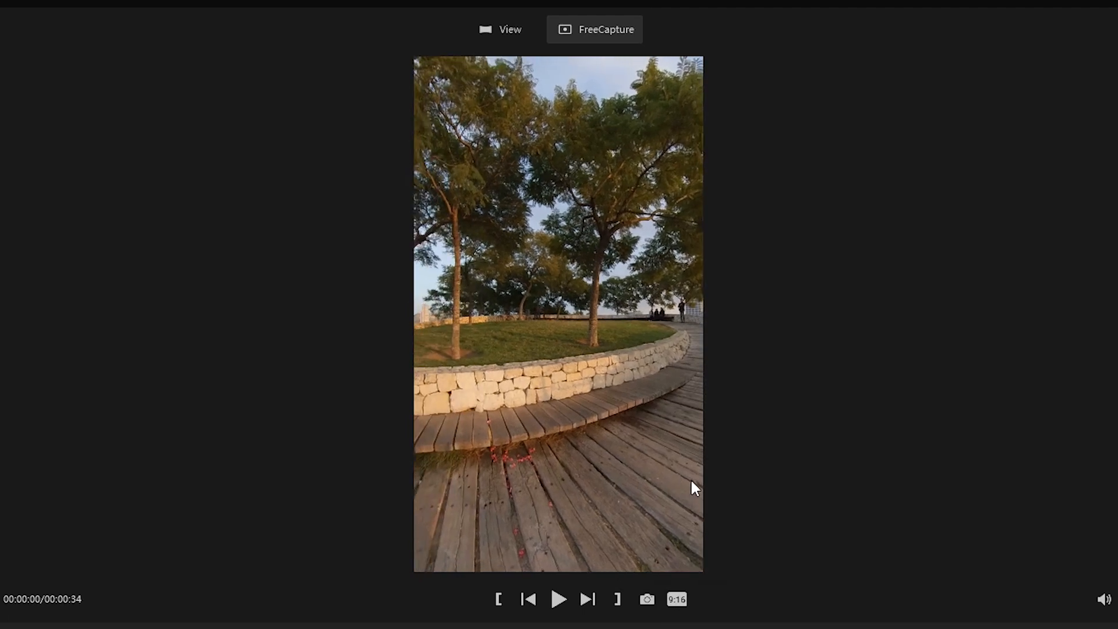
Switch the FreeCapture preview framing to a widescreen 16:9 ratio
{"action": "left_click", "coordinate": [676, 600]}
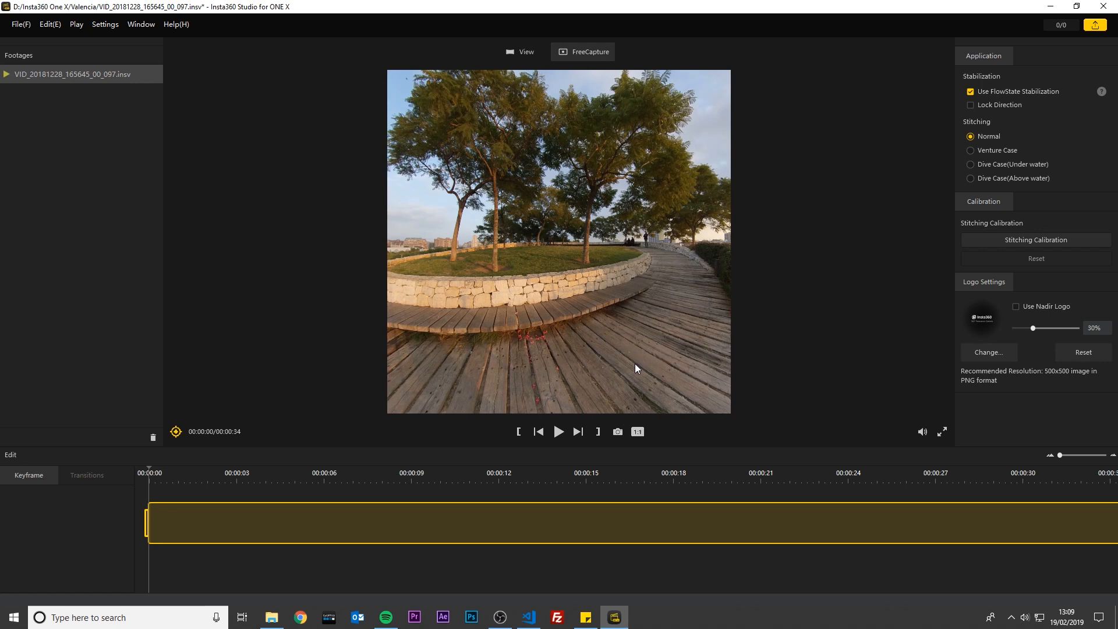
{"action": "left_click", "coordinate": [636, 431]}
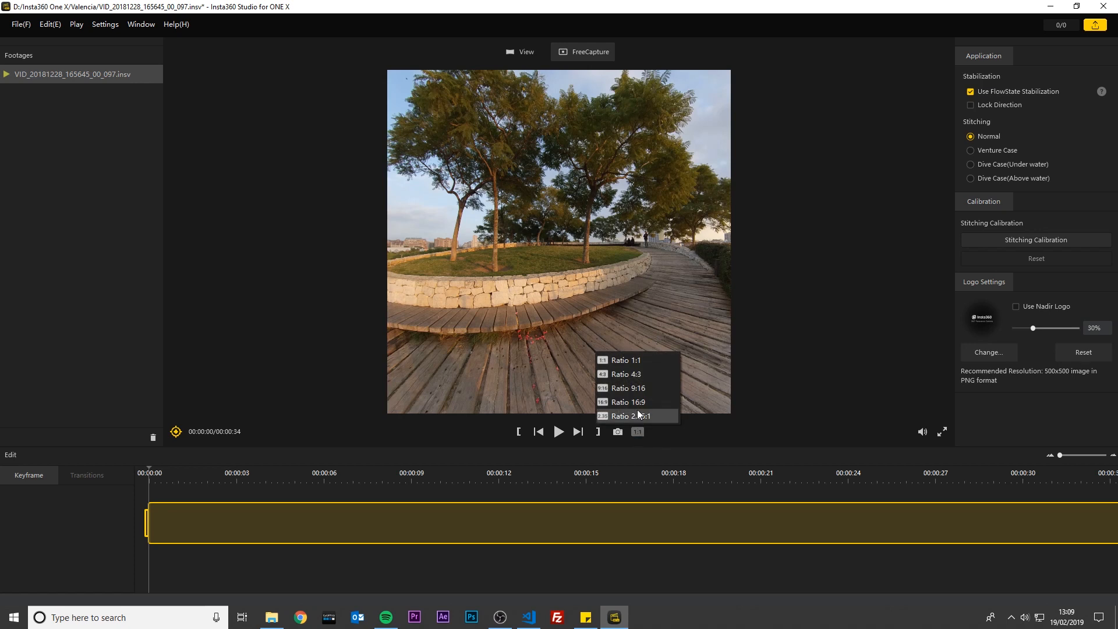
{"action": "left_click", "coordinate": [628, 402]}
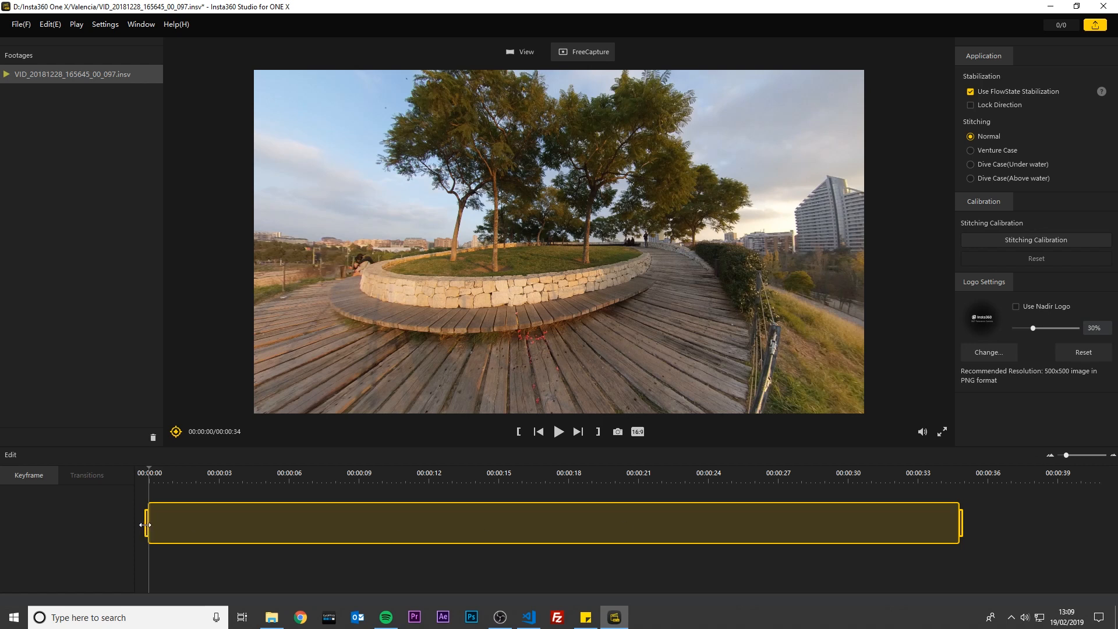
Drag the timeline trim handles so the clip runs from about 4 s to 21 s
{"action": "left_click_drag", "start_coordinate": [147, 524], "coordinate": [250, 524]}
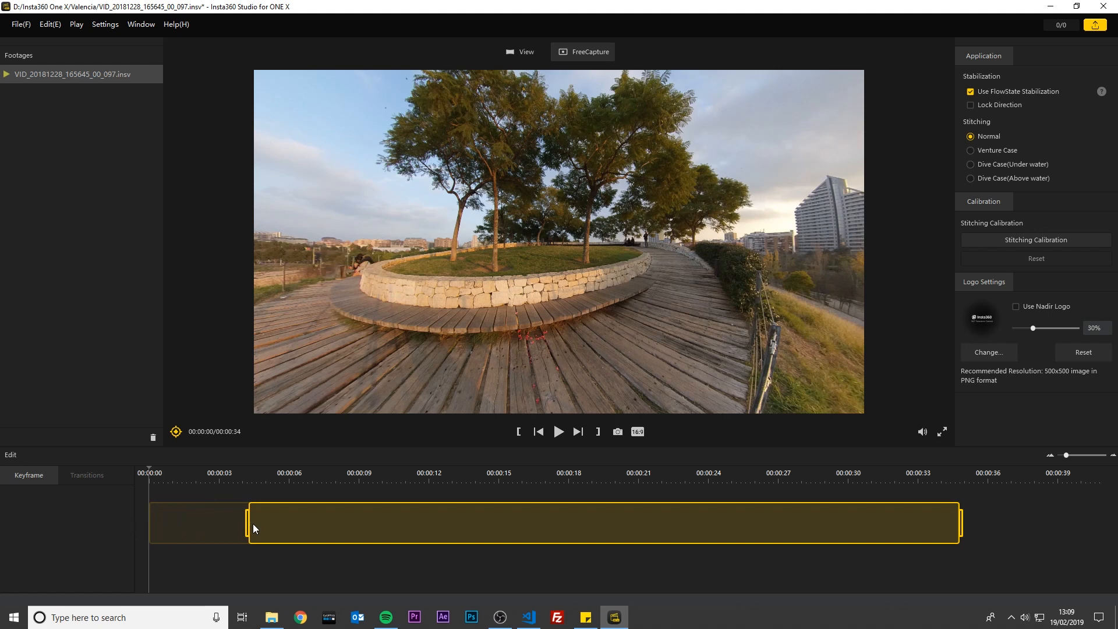
{"action": "left_click_drag", "start_coordinate": [960, 522], "coordinate": [712, 522]}
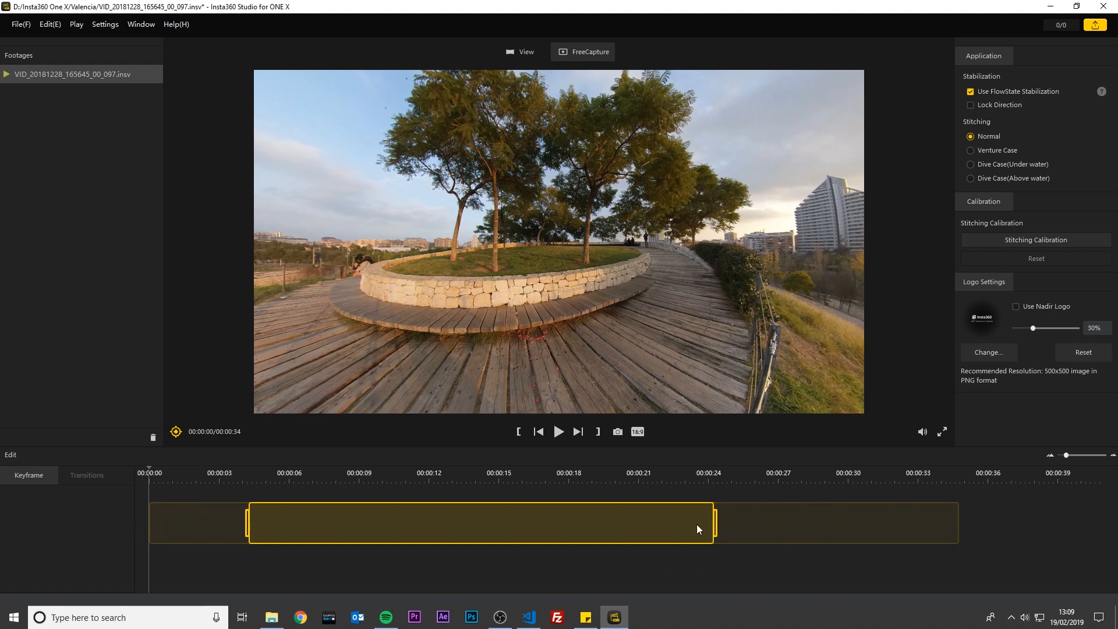
{"action": "left_click_drag", "start_coordinate": [713, 523], "coordinate": [629, 525]}
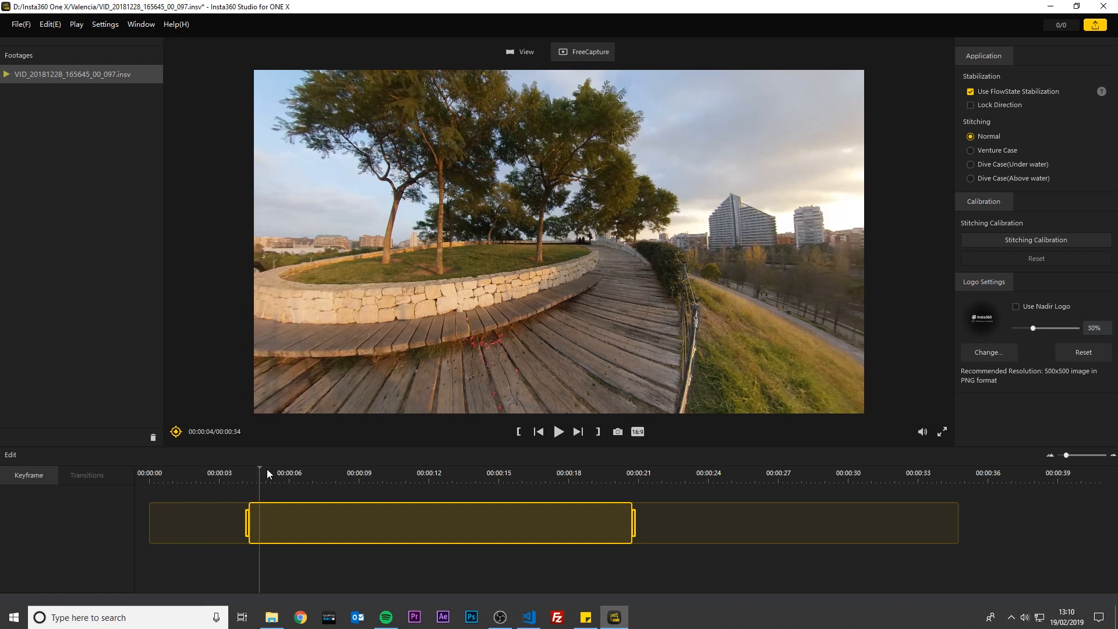
Add a natural-view keyframe at 5 seconds (pan 0, tilt 0, FOV 75)
{"action": "left_click", "coordinate": [175, 432]}
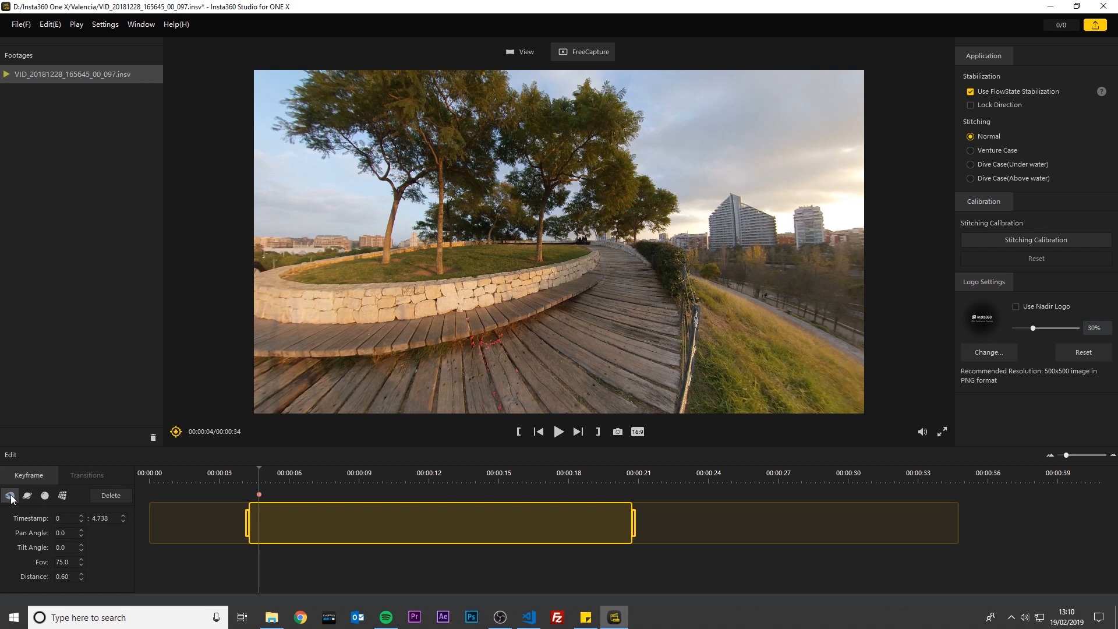
{"action": "left_click", "coordinate": [27, 495]}
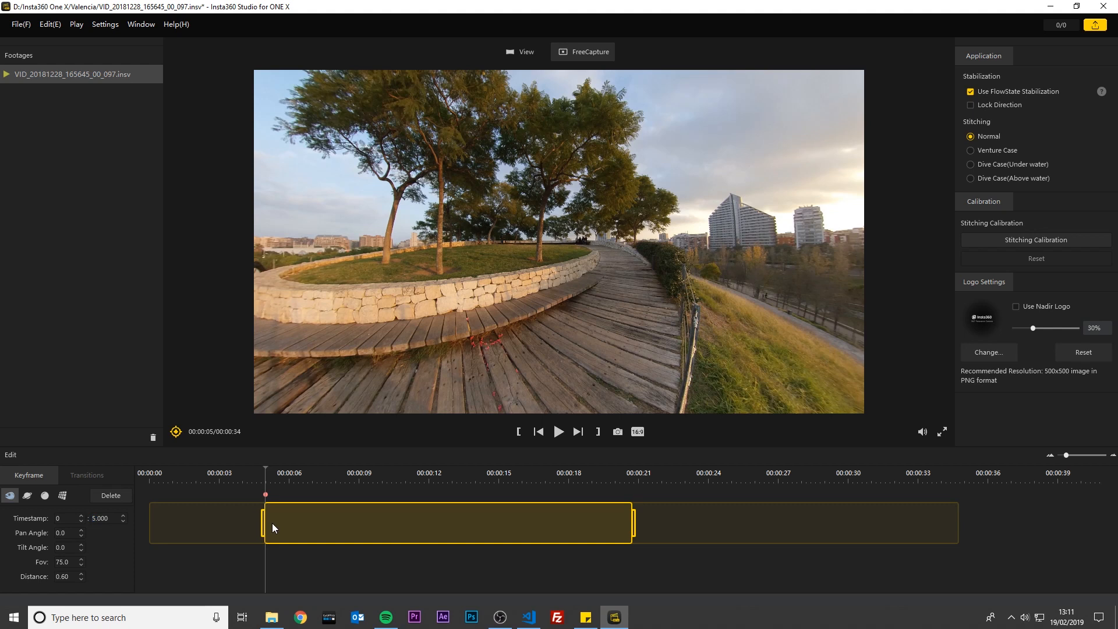
{"action": "mouse_move", "coordinate": [99, 508]}
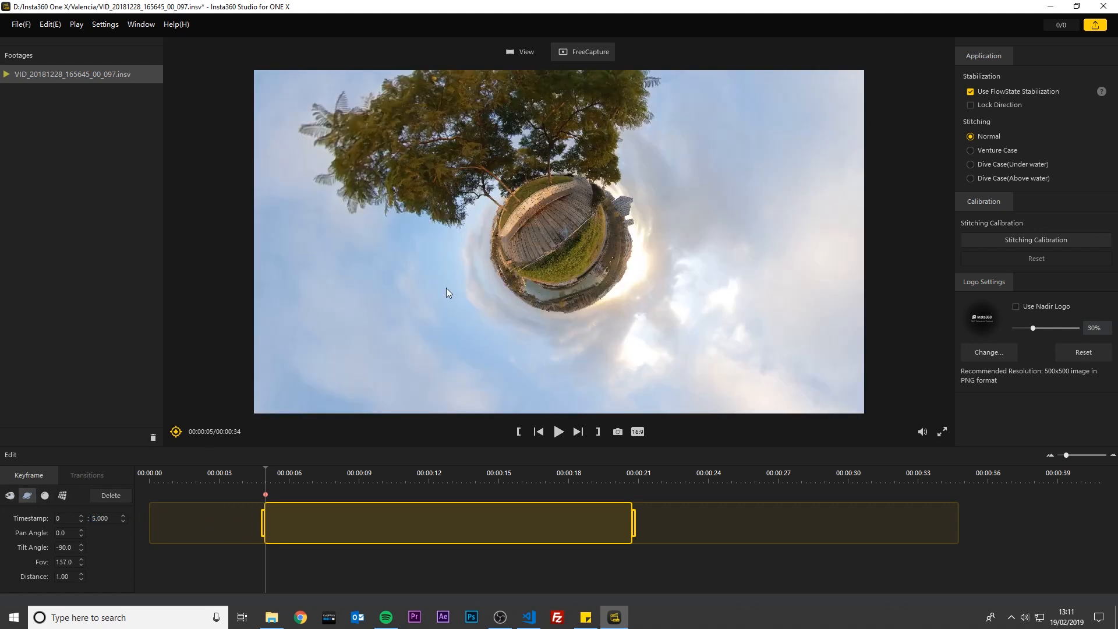
Rotate and tilt the tiny planet so the tree stands upright (pan 29, tilt −80.4) with FOV 147
{"action": "left_click_drag", "start_coordinate": [445, 292], "coordinate": [614, 139]}
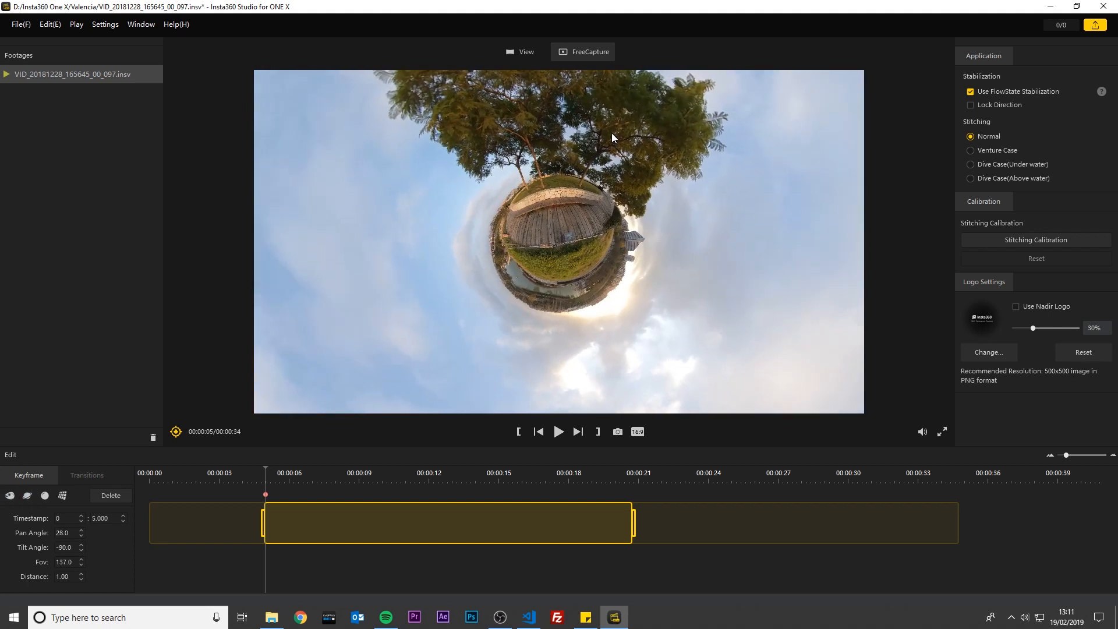
{"action": "left_click_drag", "start_coordinate": [612, 138], "coordinate": [600, 169]}
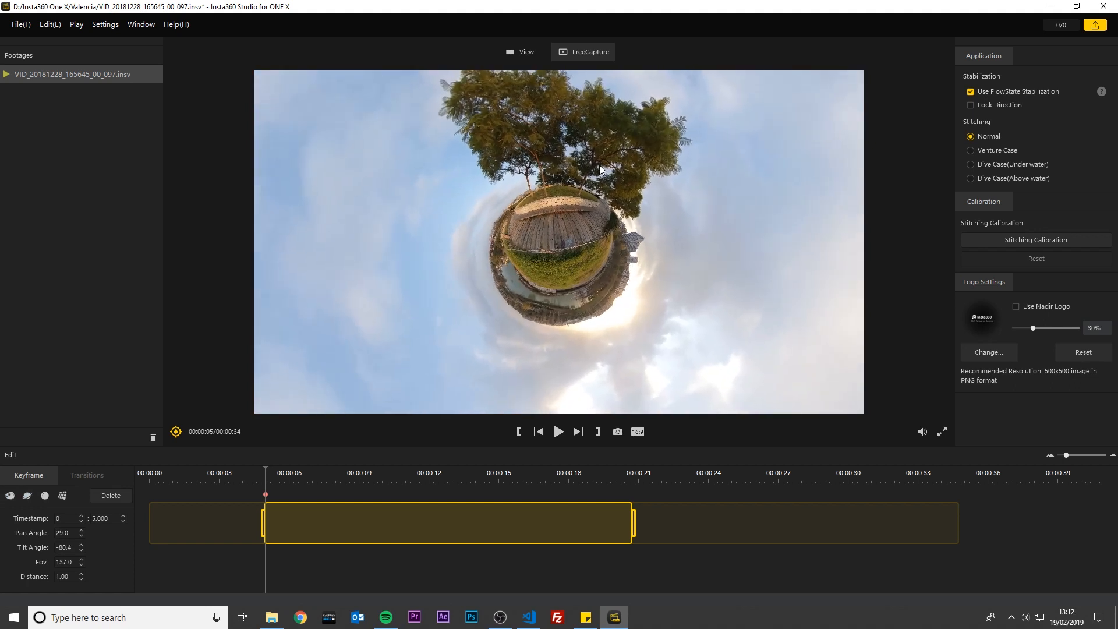
{"action": "left_click", "coordinate": [81, 559]}
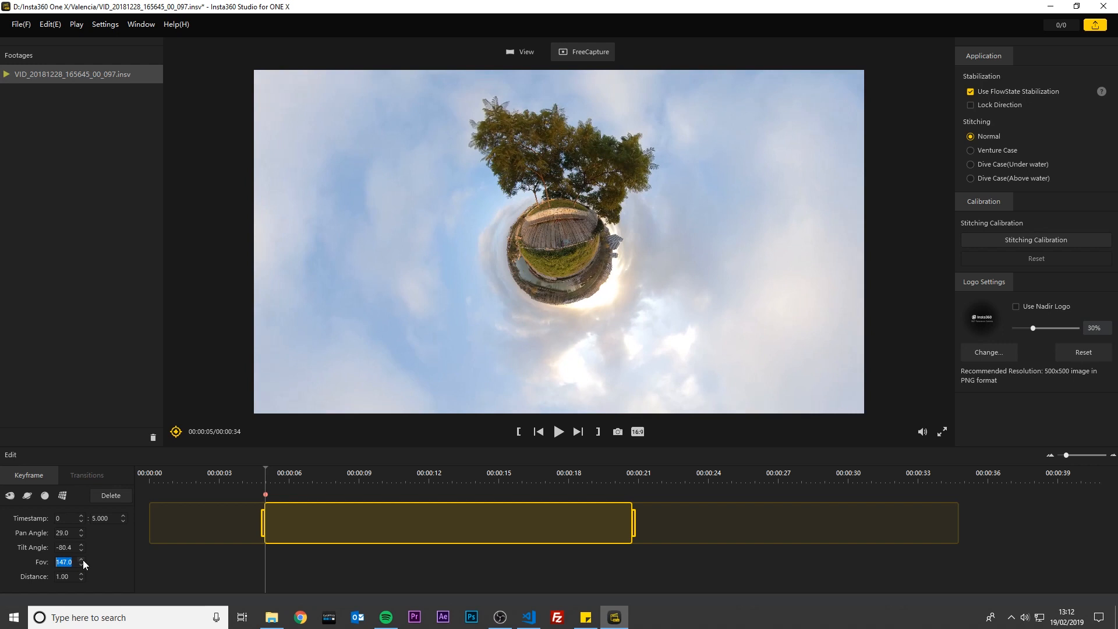
{"action": "left_click", "coordinate": [80, 559]}
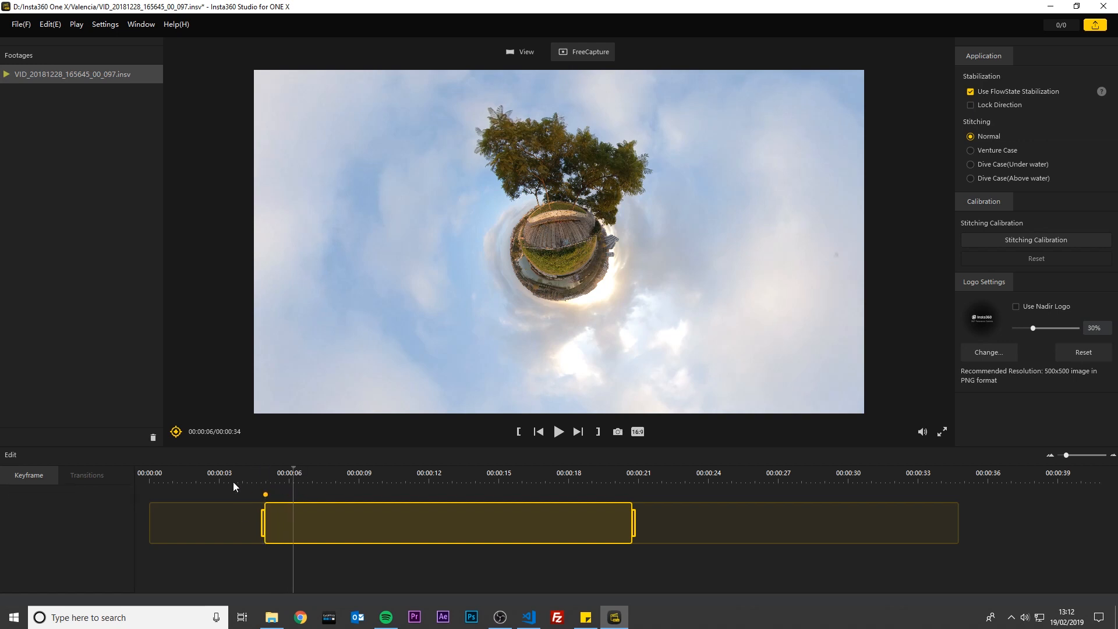
Add tiny-planet keyframes at 6 s and 7 s with fields of view around 145–149
{"action": "left_click", "coordinate": [265, 494]}
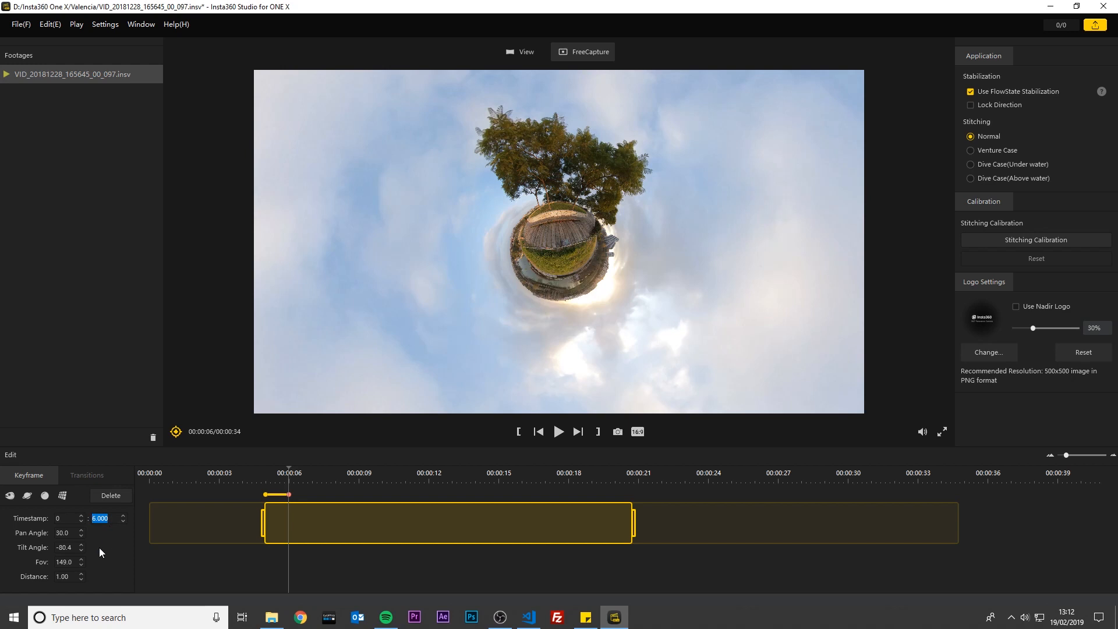
{"action": "left_click", "coordinate": [80, 564]}
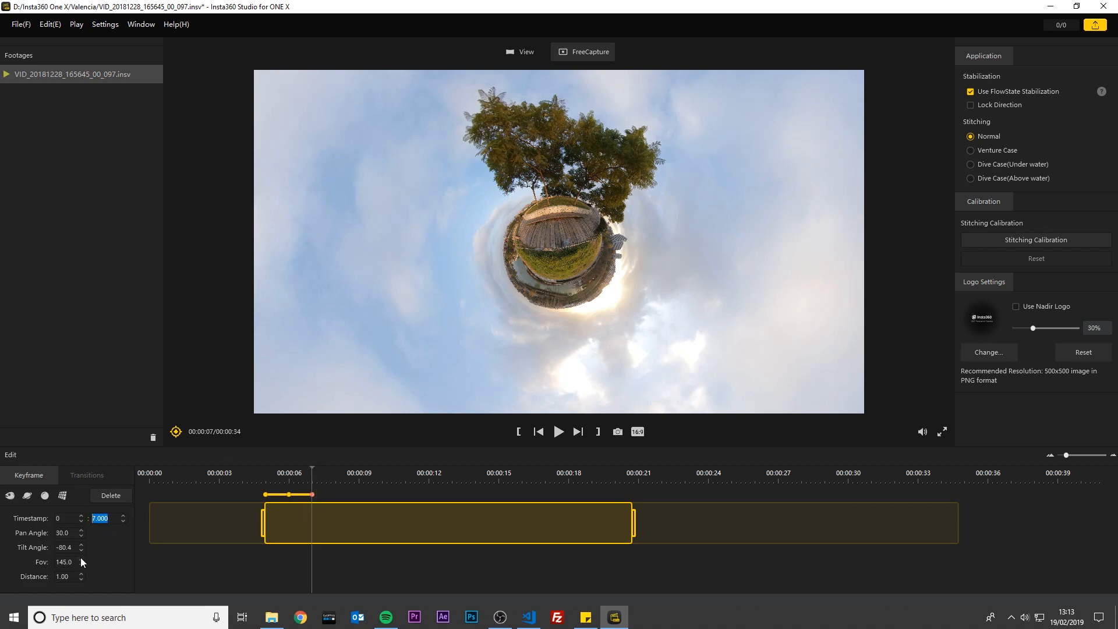
{"action": "left_click", "coordinate": [80, 559]}
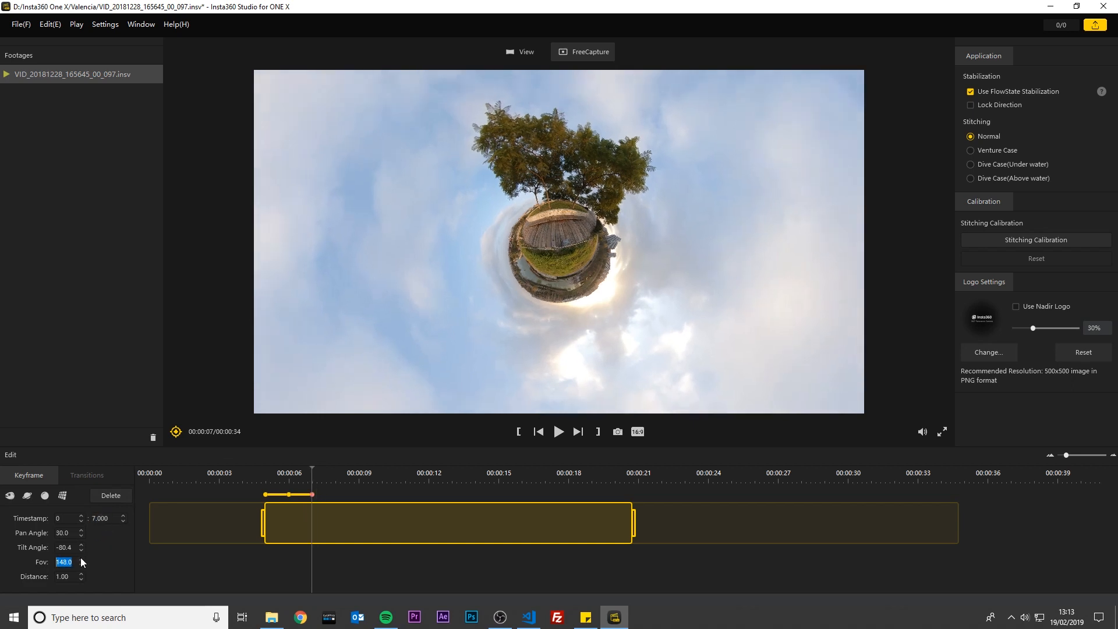
{"action": "left_click", "coordinate": [79, 559]}
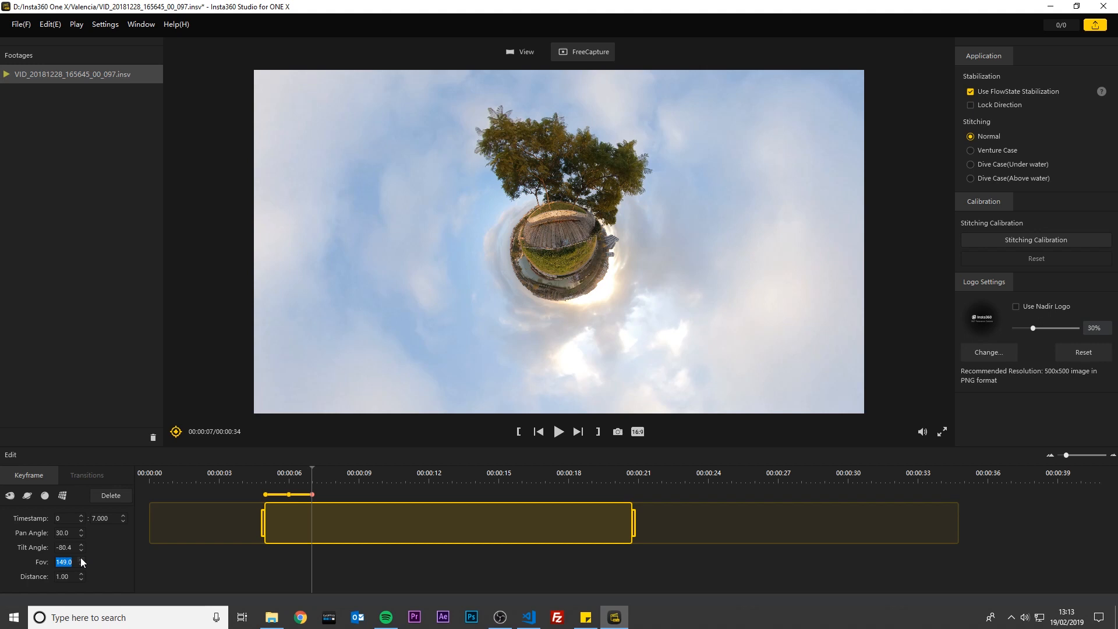
{"action": "left_click", "coordinate": [351, 473]}
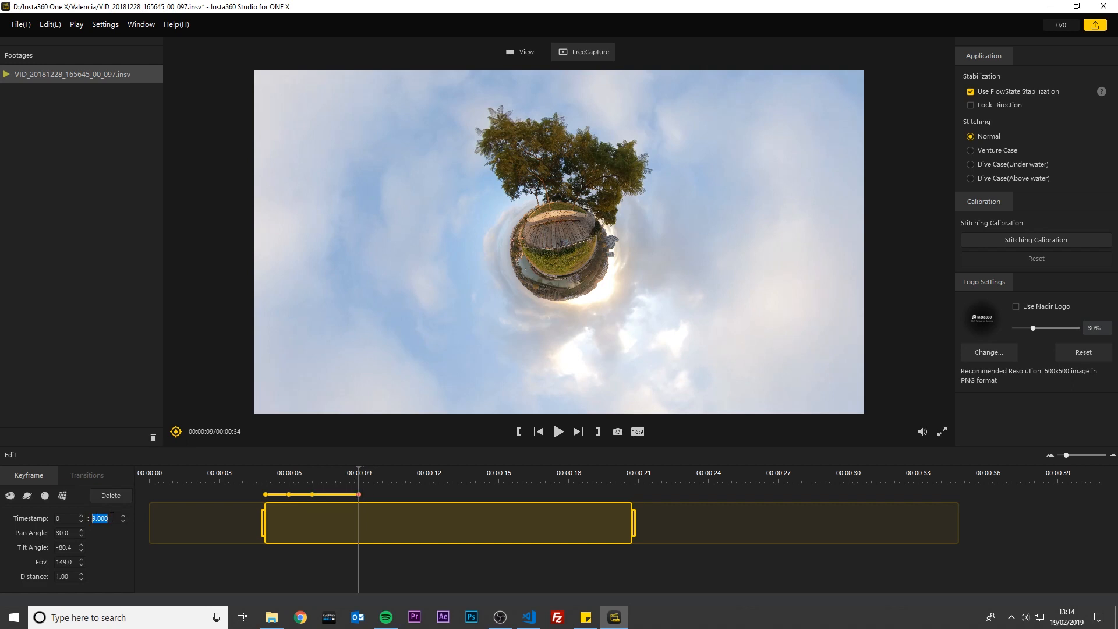
Add a natural ground-level keyframe at 9 seconds (FOV 75, distance 0.60)
{"action": "left_click", "coordinate": [10, 496]}
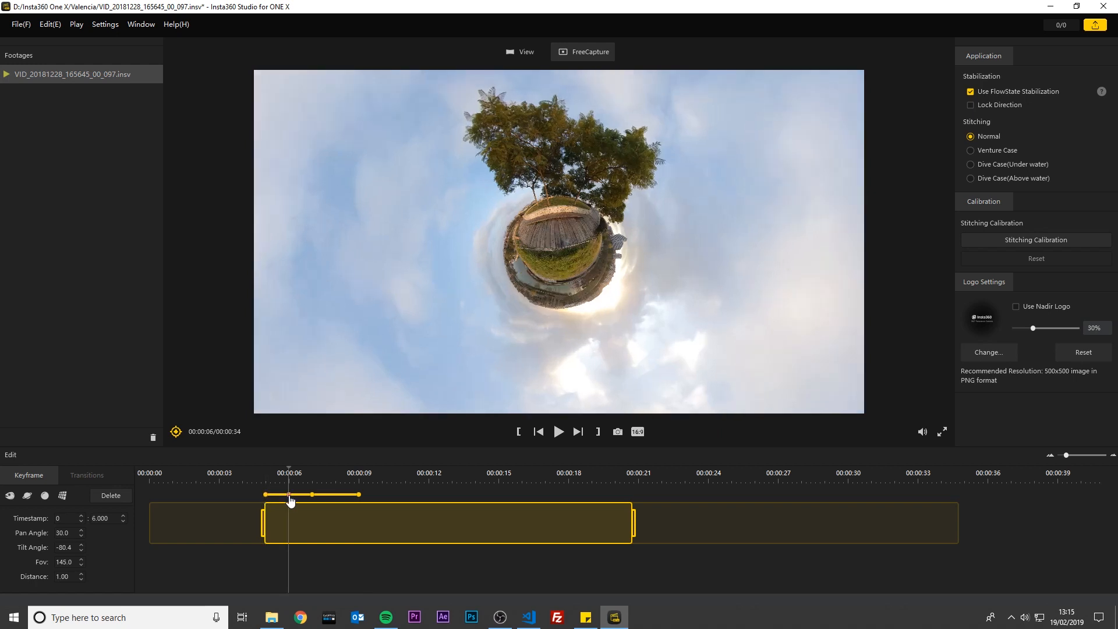
{"action": "mouse_move", "coordinate": [316, 497]}
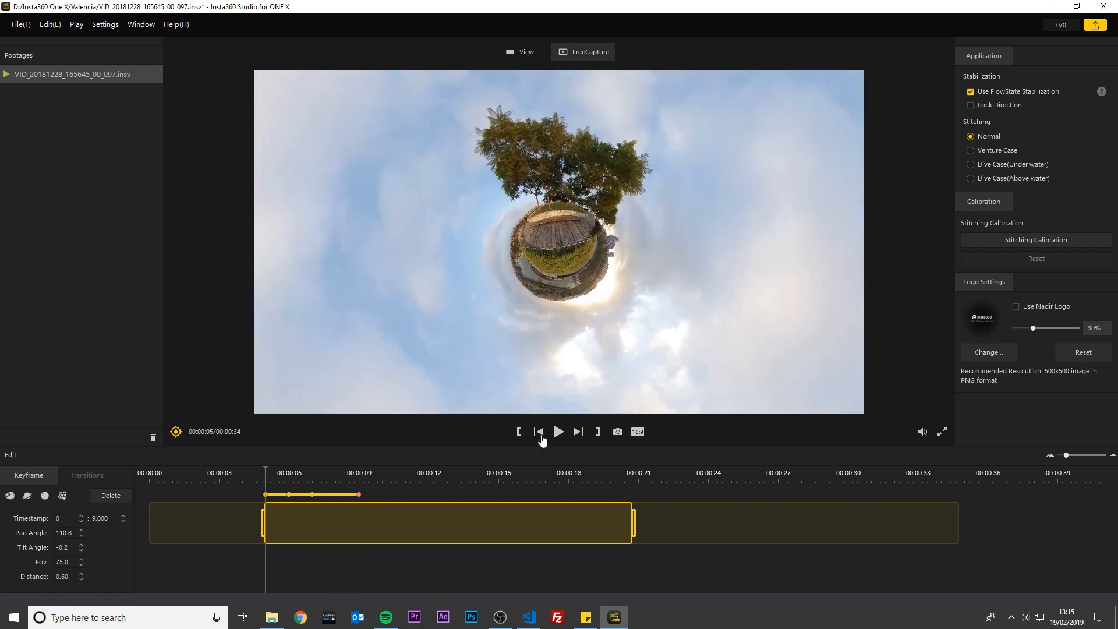
{"action": "left_click", "coordinate": [558, 432]}
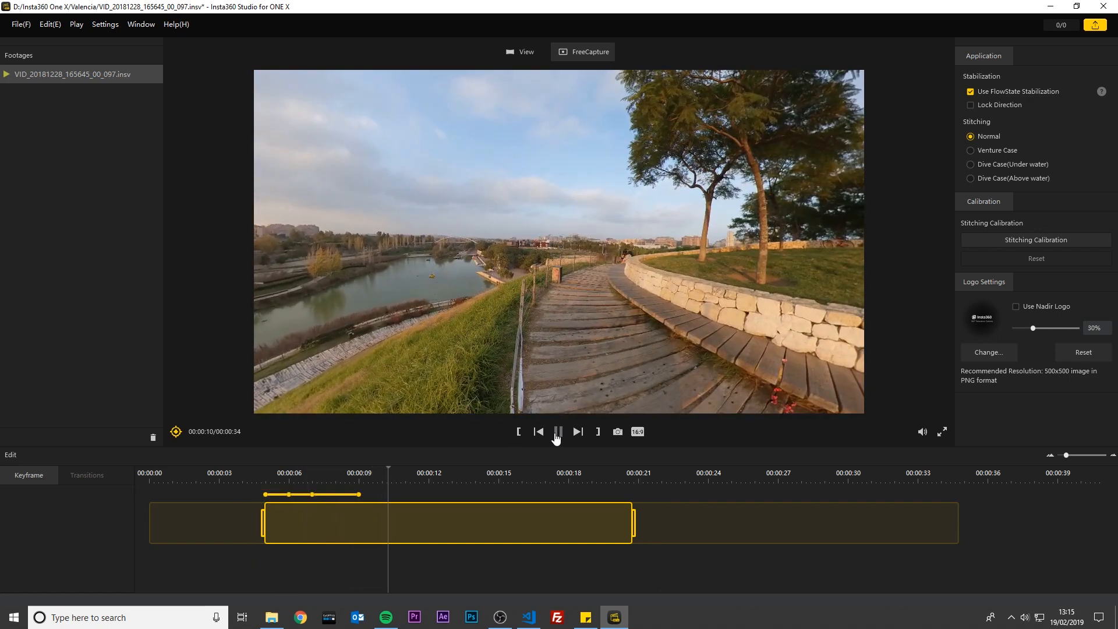
{"action": "left_click", "coordinate": [558, 432]}
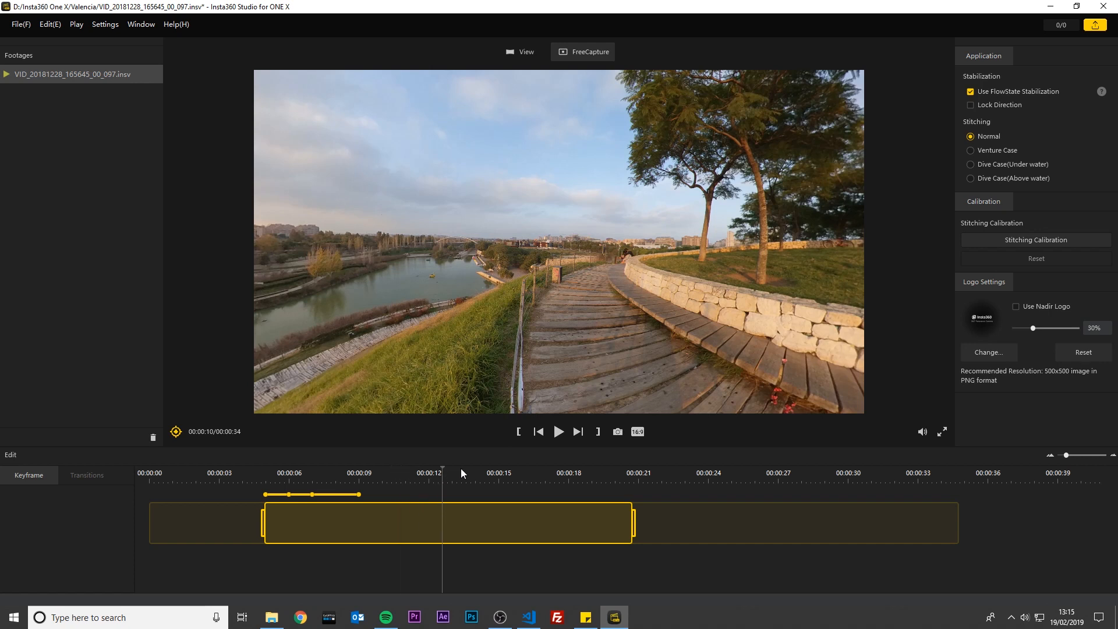
Add a tiny-planet keyframe at 16 s and widen its FOV from 137 to 155
{"action": "left_click", "coordinate": [501, 472]}
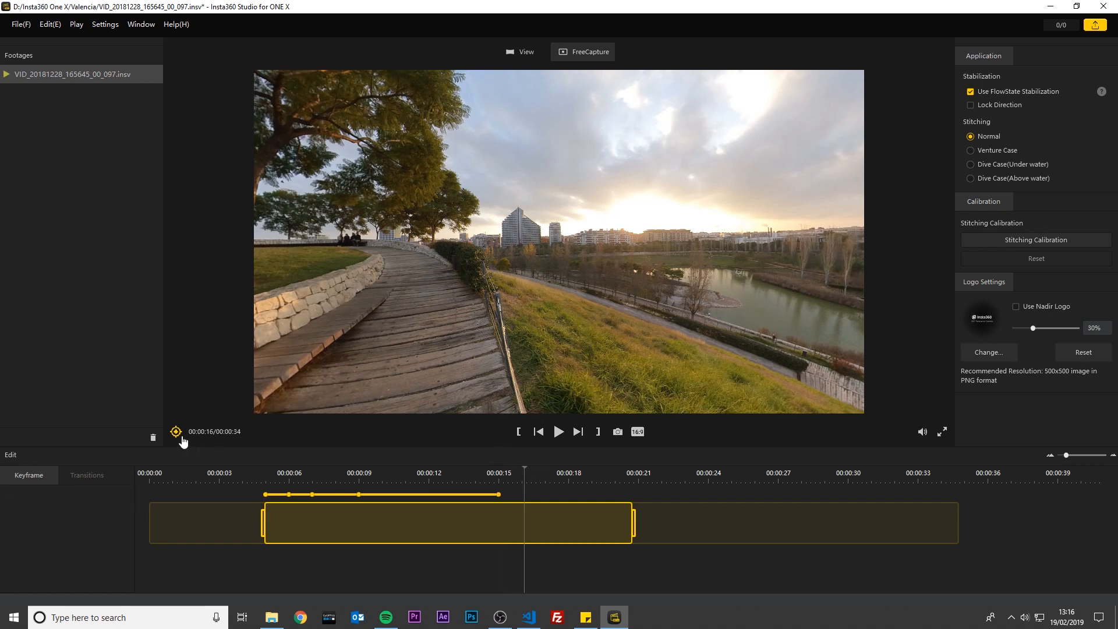
{"action": "left_click", "coordinate": [524, 494]}
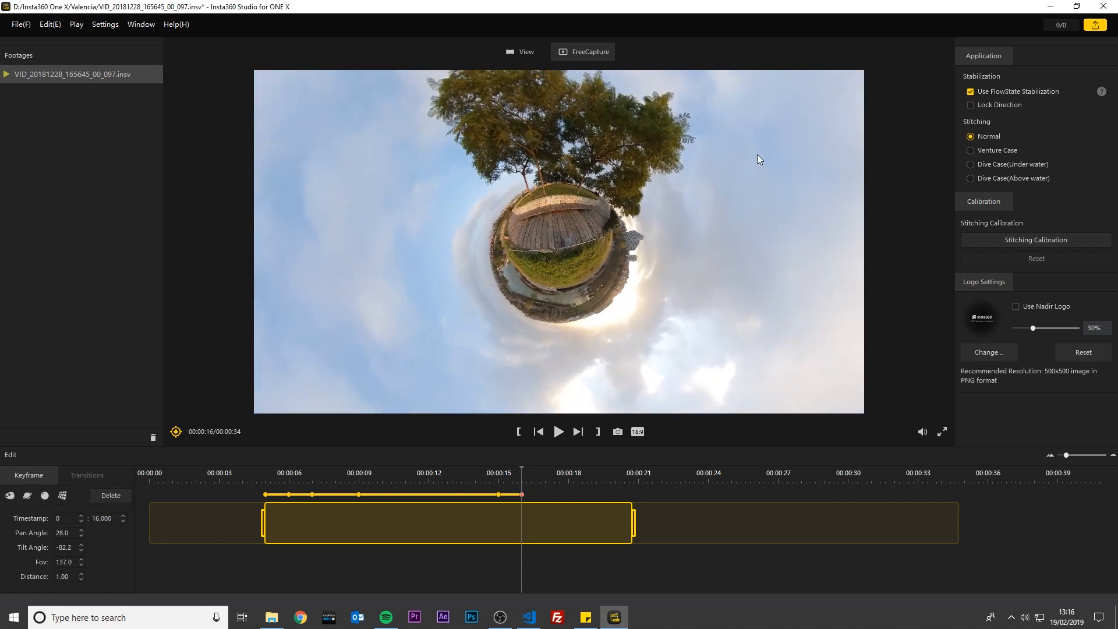
{"action": "left_click", "coordinate": [80, 530]}
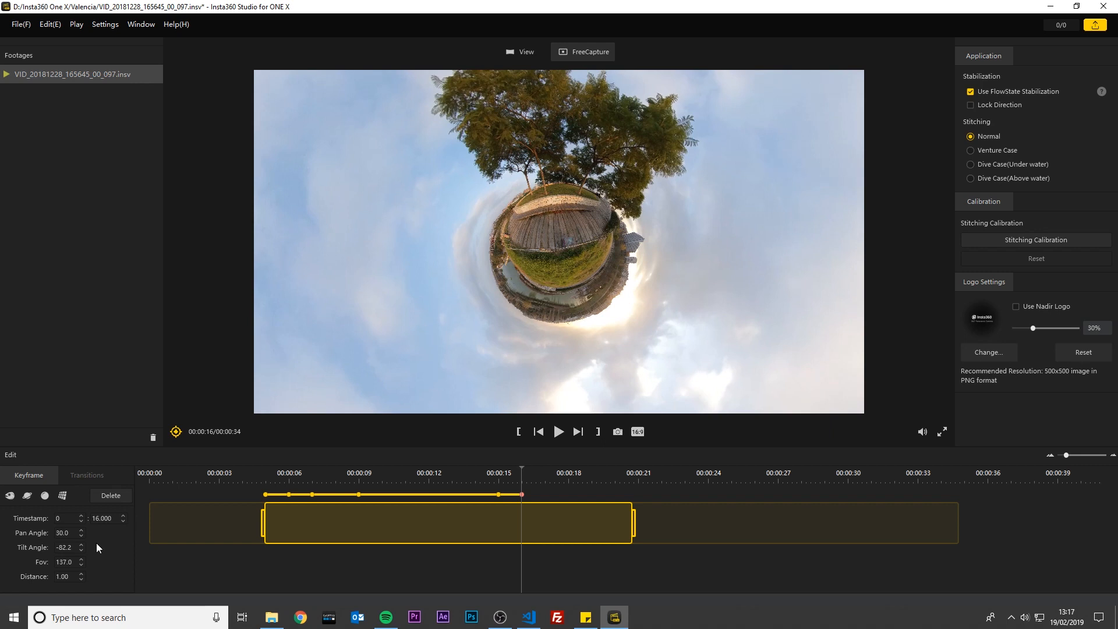
{"action": "left_click", "coordinate": [81, 559]}
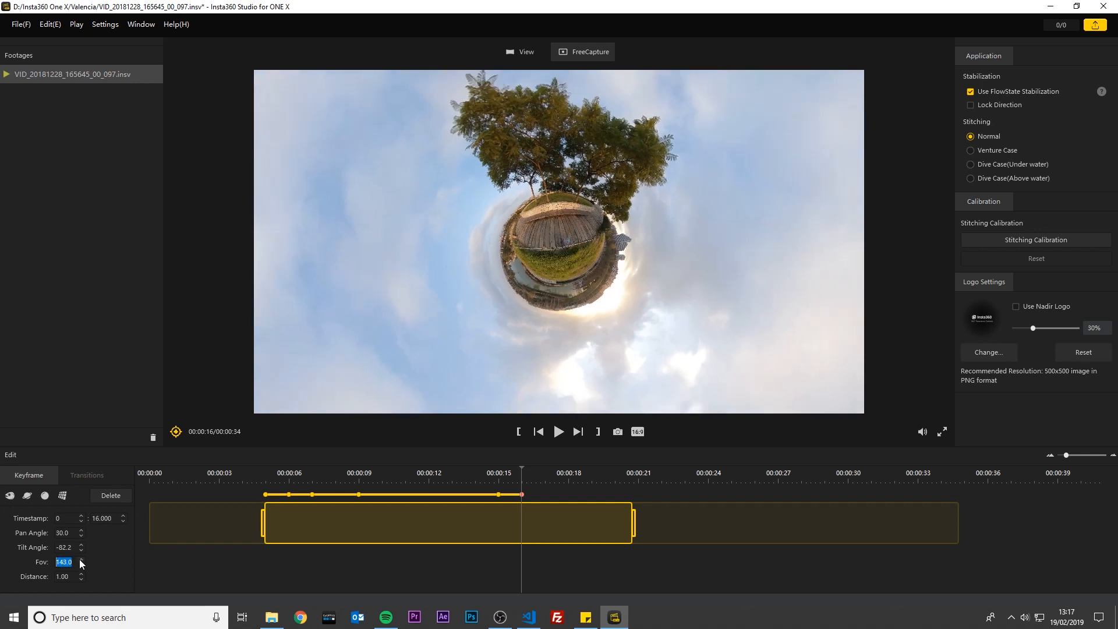
{"action": "left_click", "coordinate": [80, 559]}
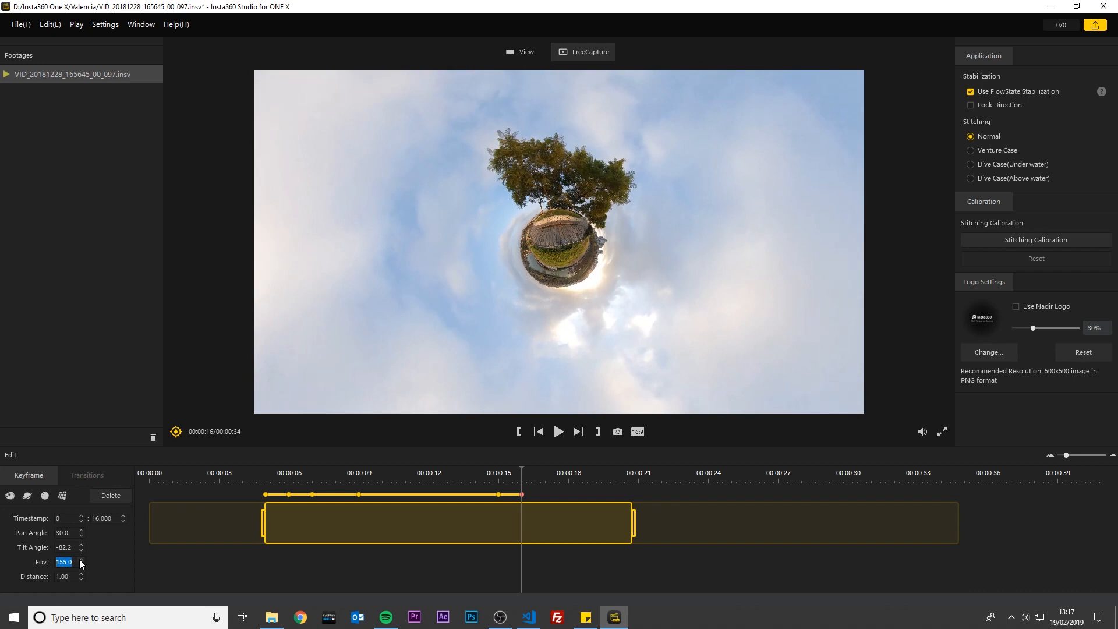
{"action": "mouse_move", "coordinate": [458, 495]}
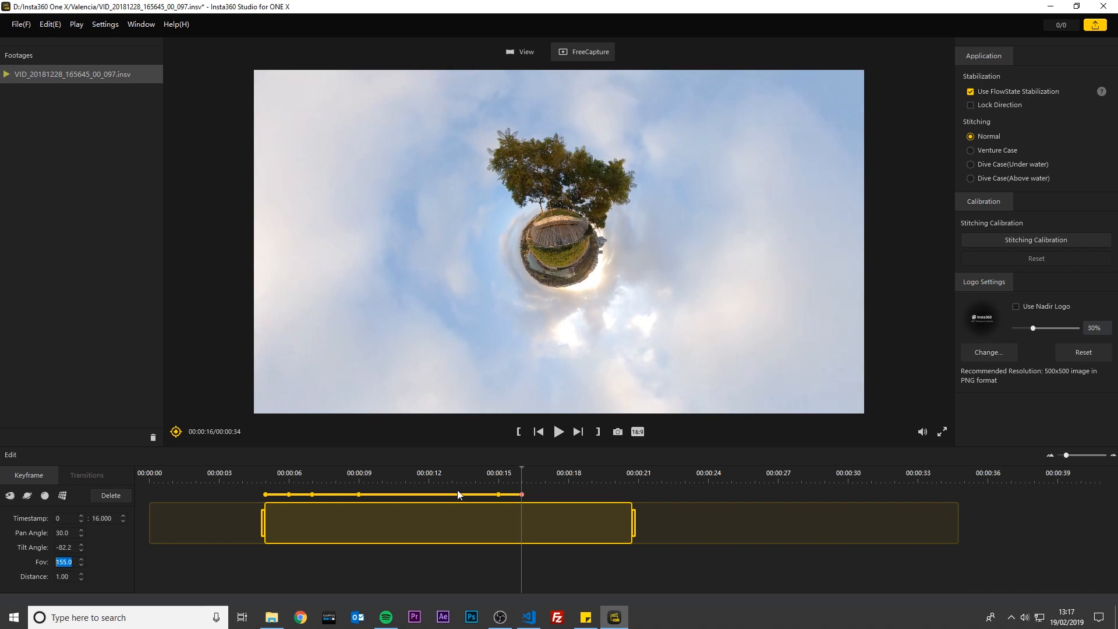
{"action": "left_click", "coordinate": [575, 472]}
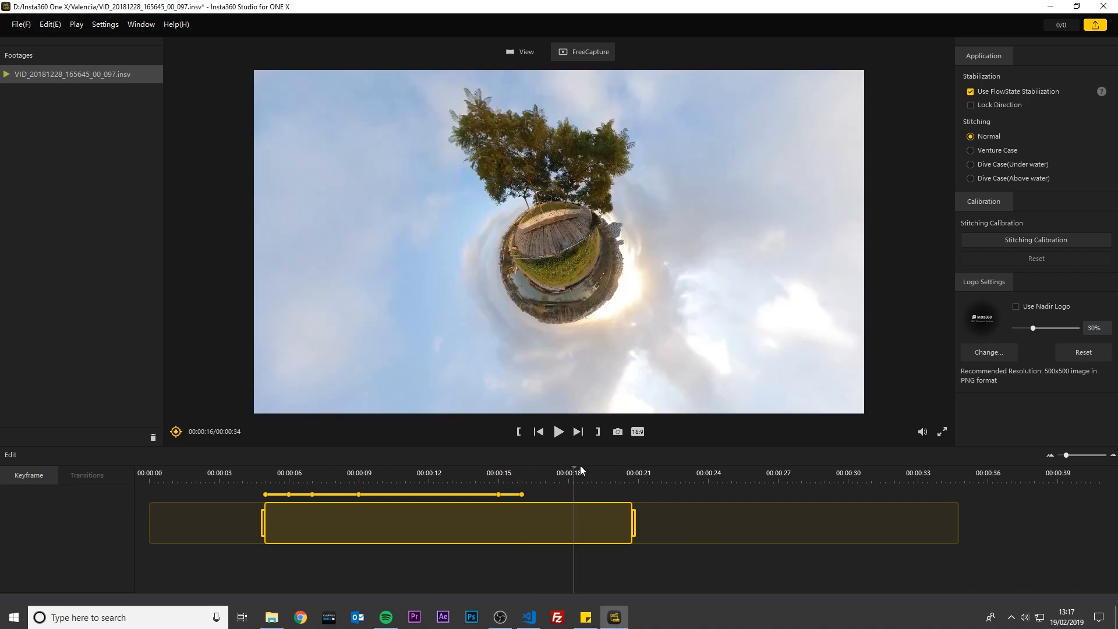
Add a keyframe at 18 s with a 360° pan and FOV lowered to 147
{"action": "left_click", "coordinate": [575, 472]}
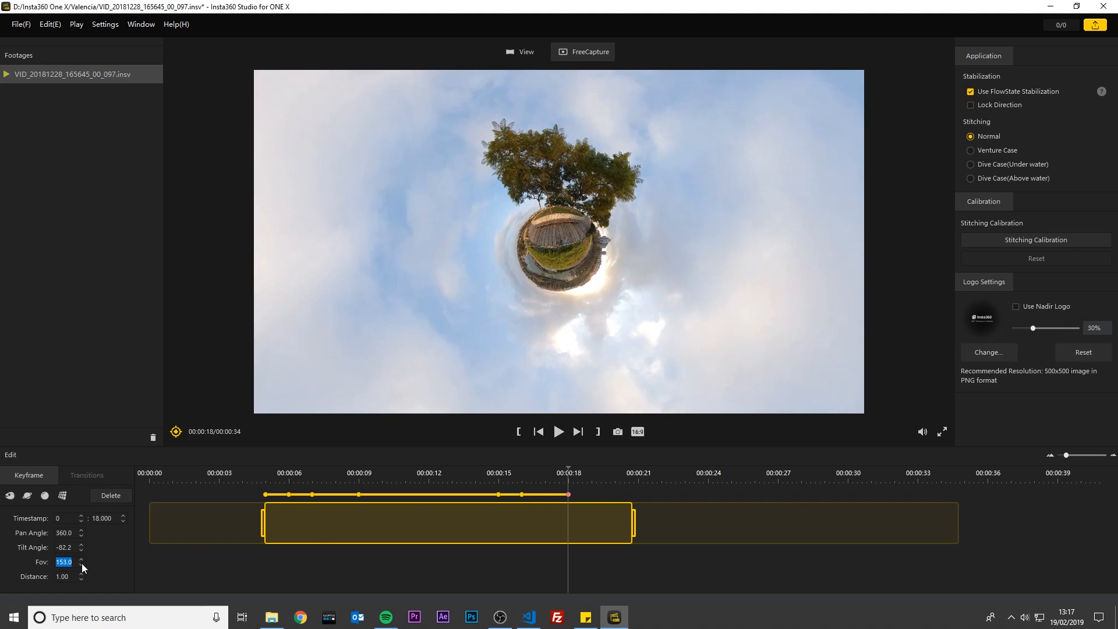
{"action": "left_click", "coordinate": [81, 565]}
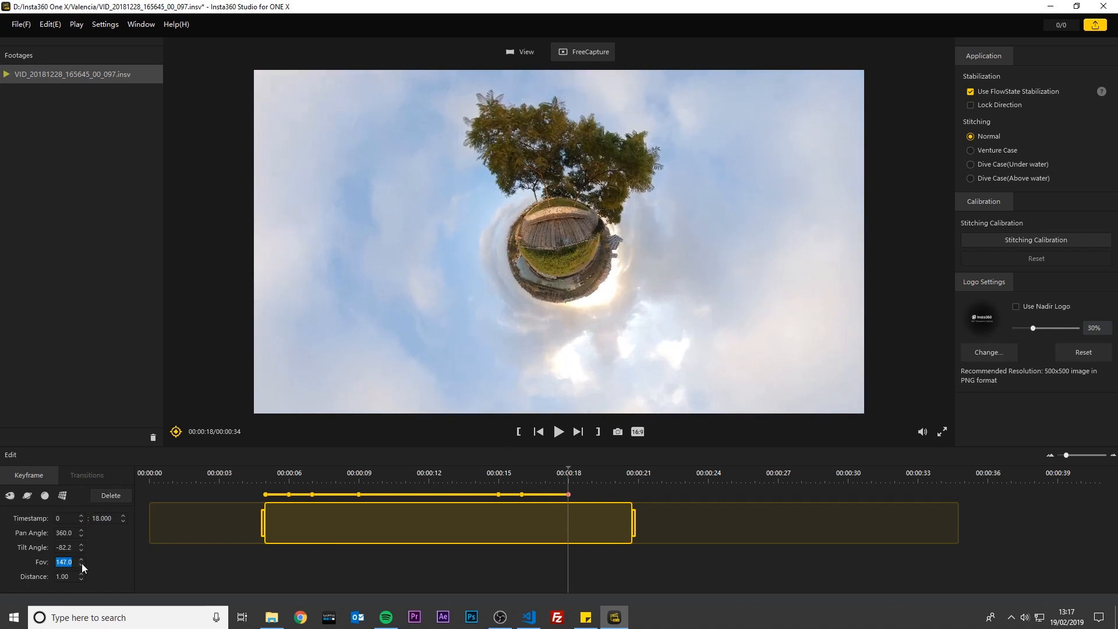
{"action": "left_click", "coordinate": [82, 565]}
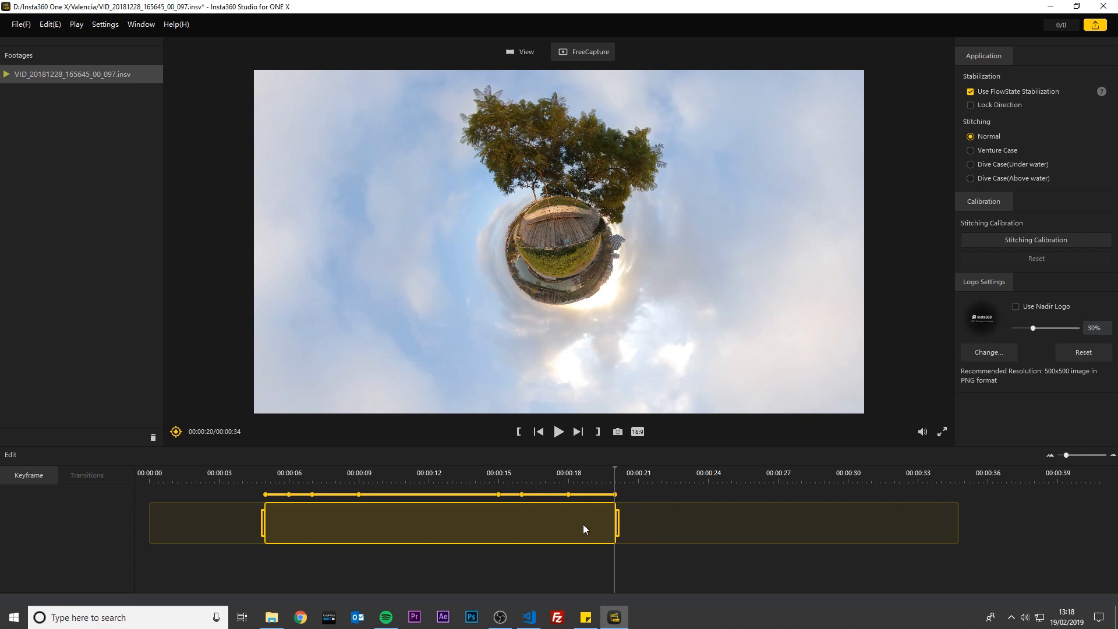
{"action": "mouse_move", "coordinate": [540, 463]}
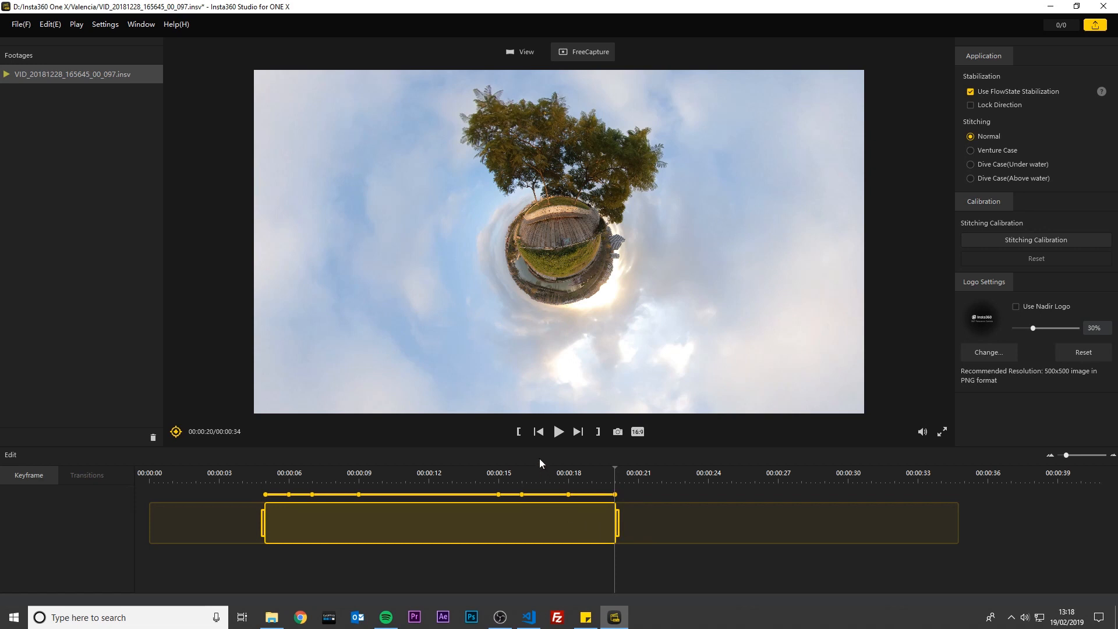
Jump back along the timeline to preview the keyframed tiny-planet animation
{"action": "left_click", "coordinate": [559, 431]}
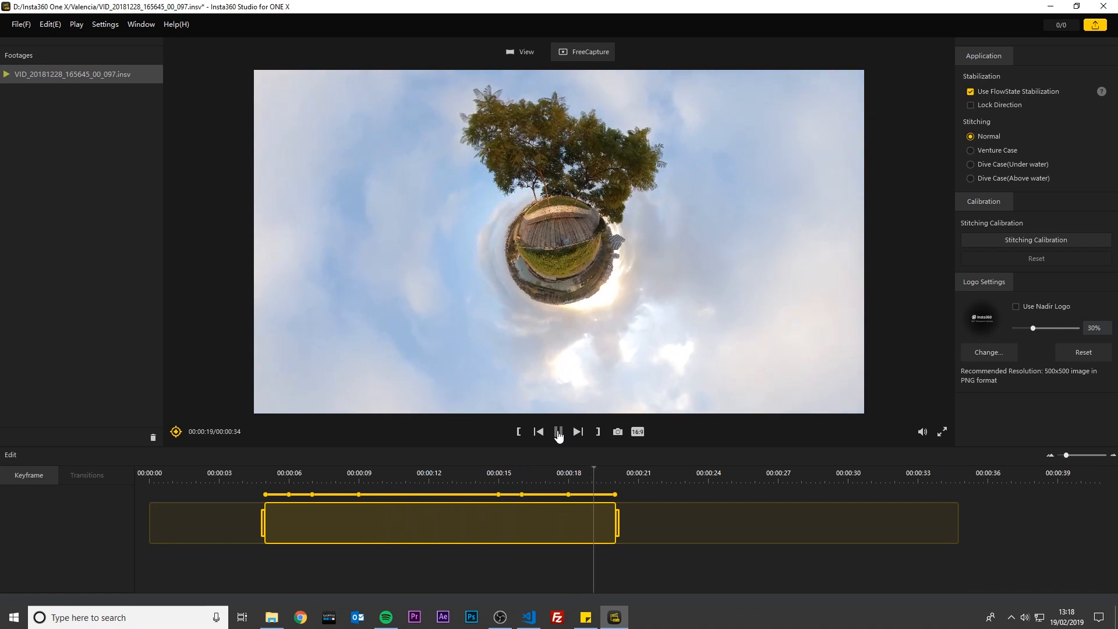
{"action": "left_click", "coordinate": [558, 431]}
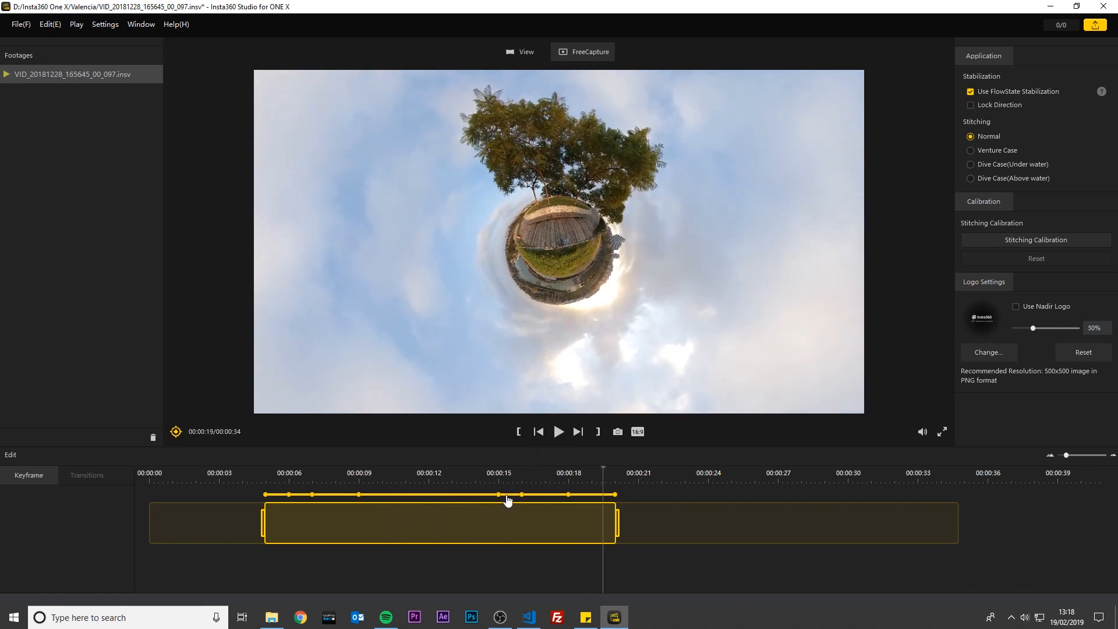
Select the 16–18 s keyframe span, give it a Slip-In Slip-Out transition and preview playback
{"action": "left_click", "coordinate": [86, 475]}
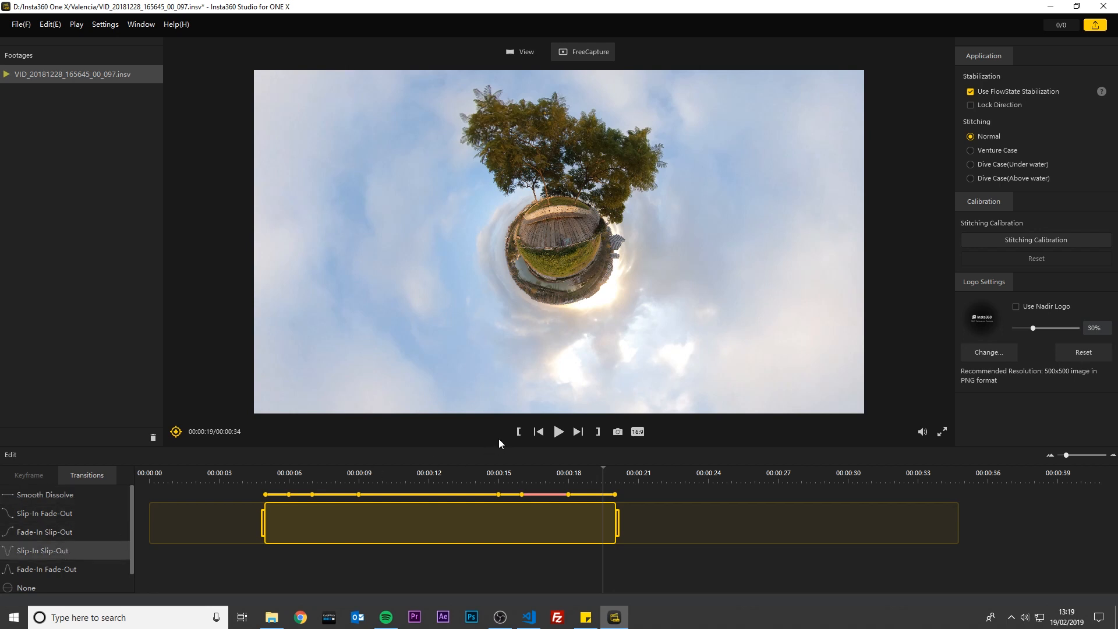
{"action": "left_click", "coordinate": [558, 431]}
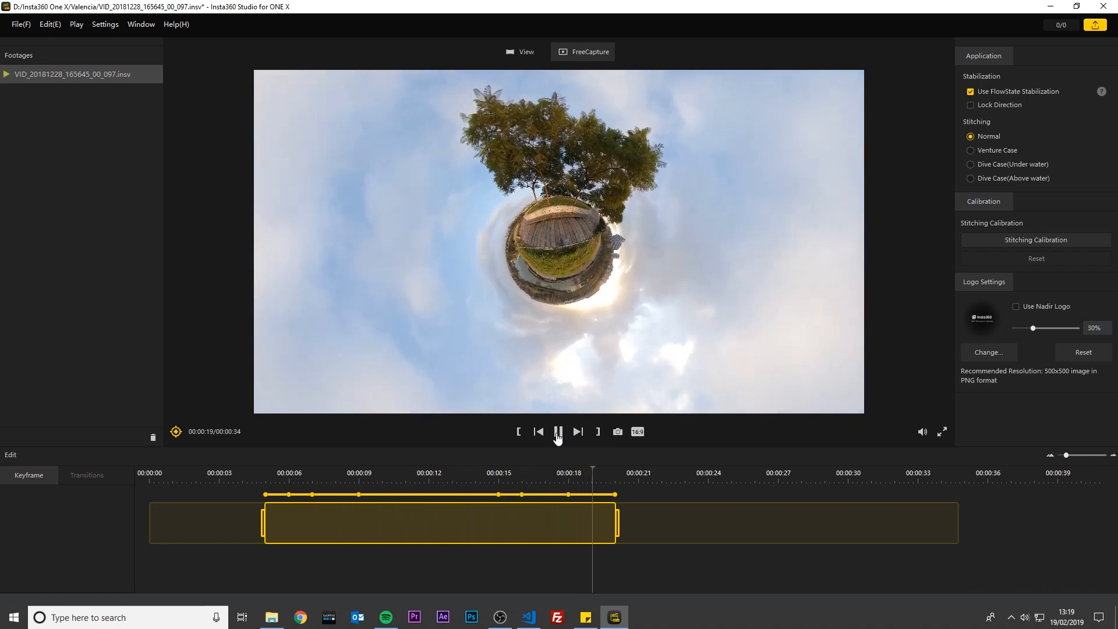
Start the export and save the pending edits when prompted
{"action": "left_click", "coordinate": [1095, 24]}
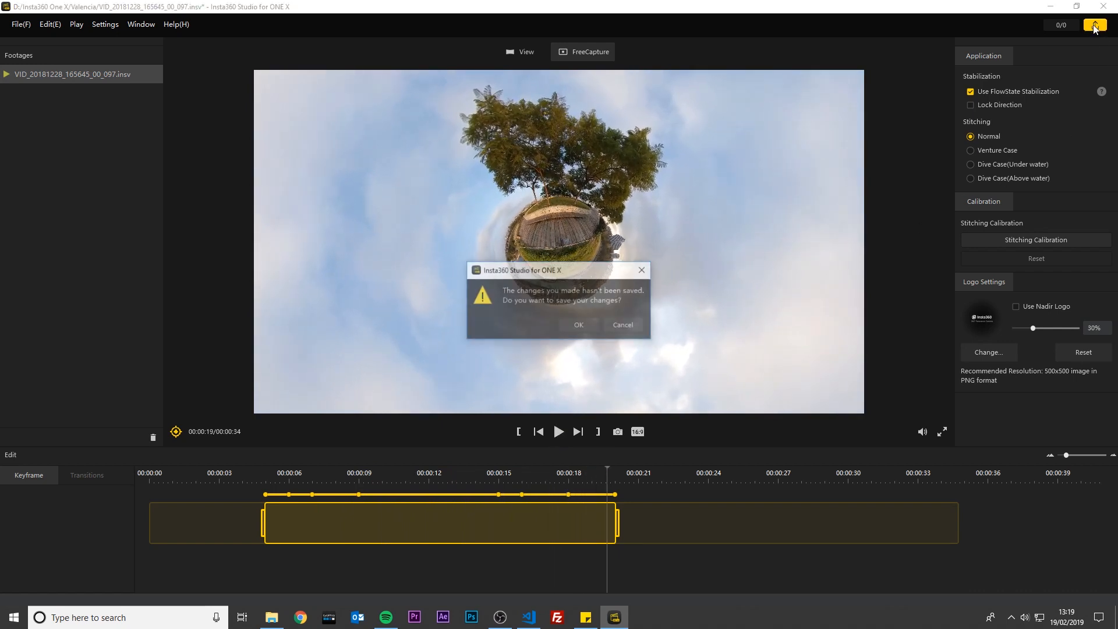
{"action": "left_click", "coordinate": [578, 324]}
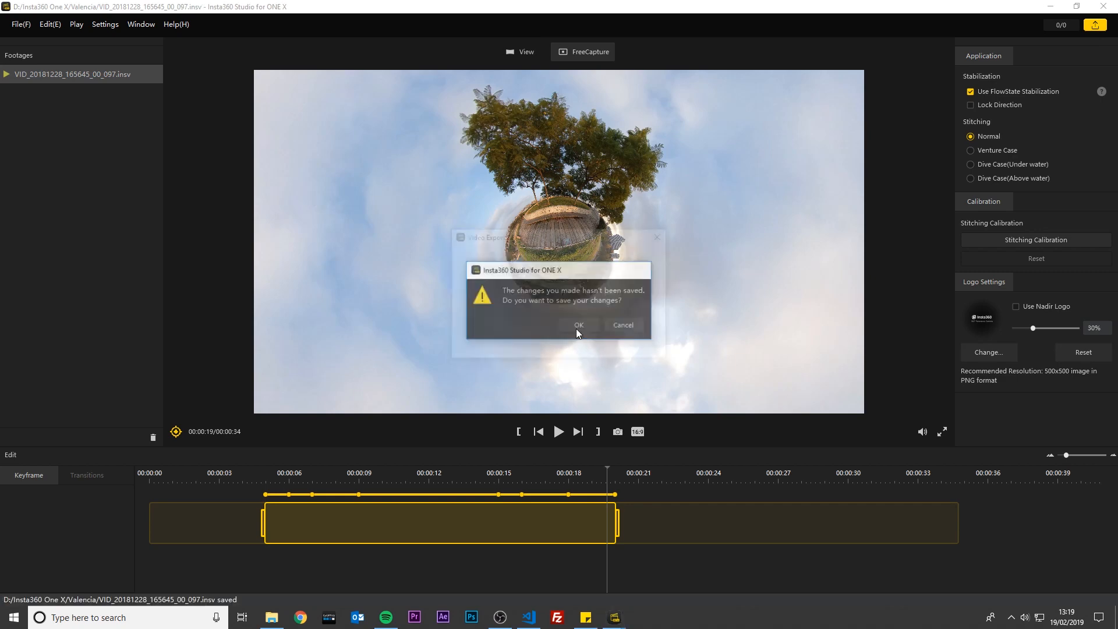
{"action": "left_click", "coordinate": [579, 325]}
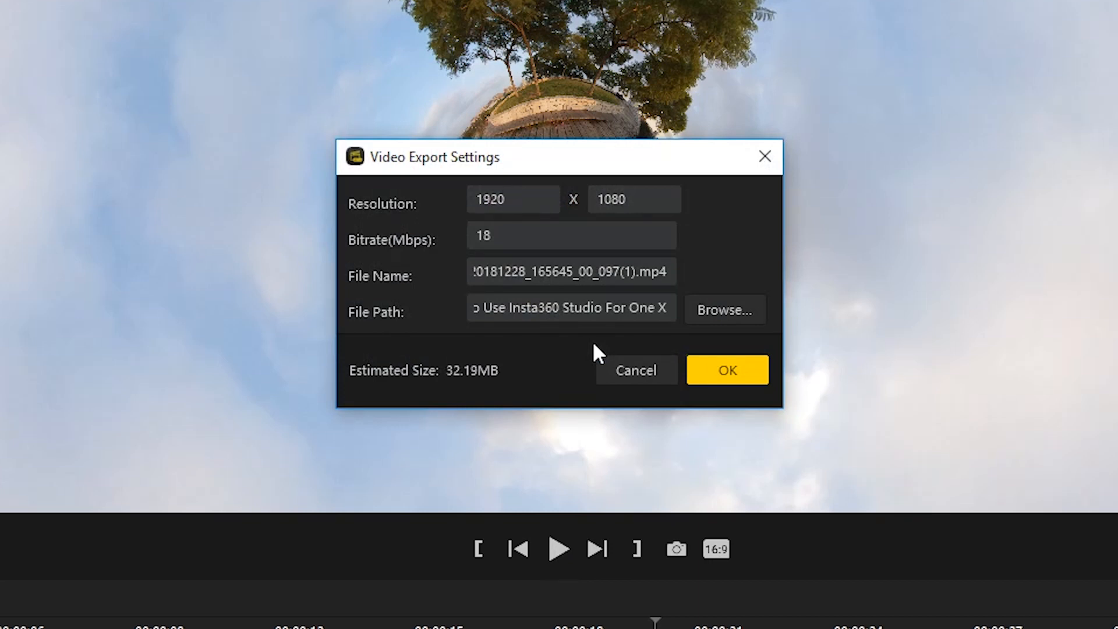
Confirm 1920×1080 in Video Export Settings and dismiss the export queue
{"action": "left_click", "coordinate": [511, 199]}
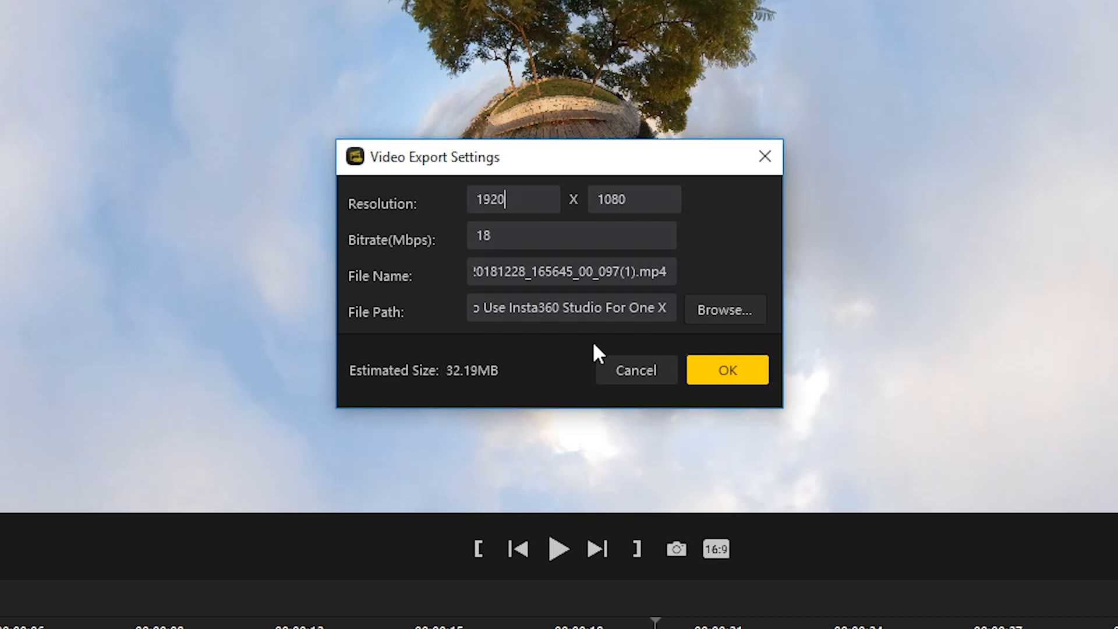
{"action": "left_click", "coordinate": [727, 370]}
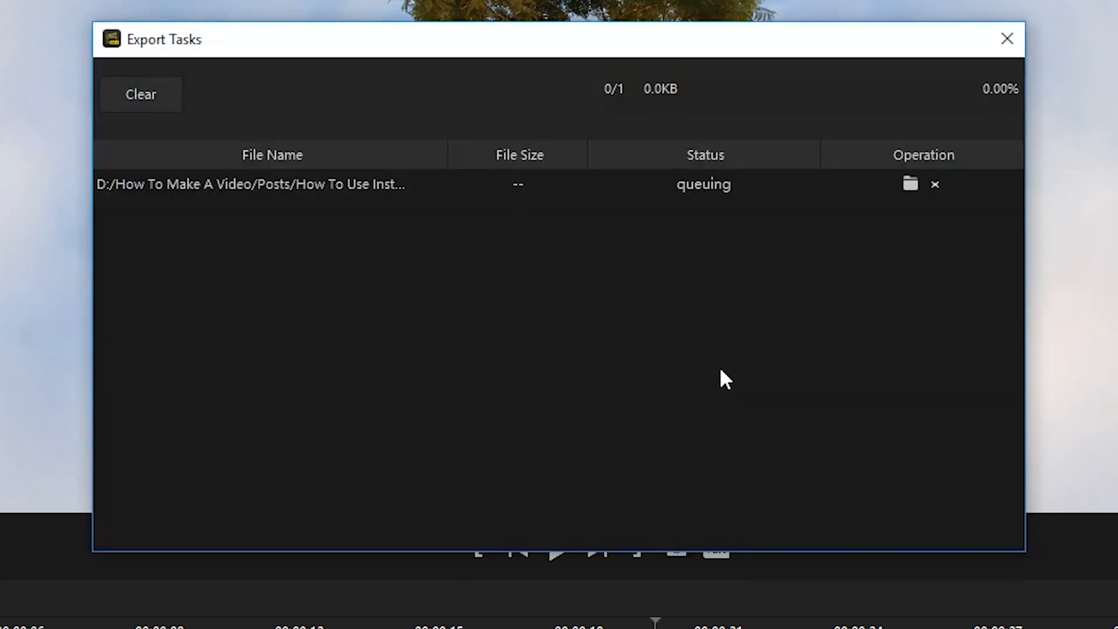
{"action": "left_click", "coordinate": [1007, 38]}
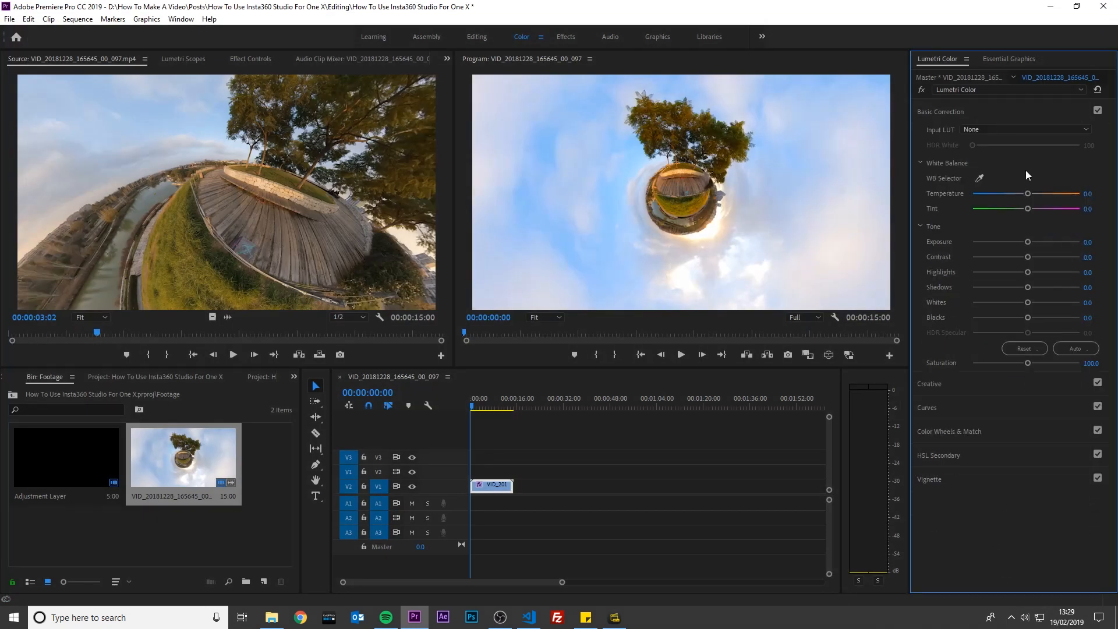
In Premiere Pro's Color workspace, raise the Lumetri Shadows of the tiny-planet clip
{"action": "left_click_drag", "start_coordinate": [1027, 286], "coordinate": [1040, 286]}
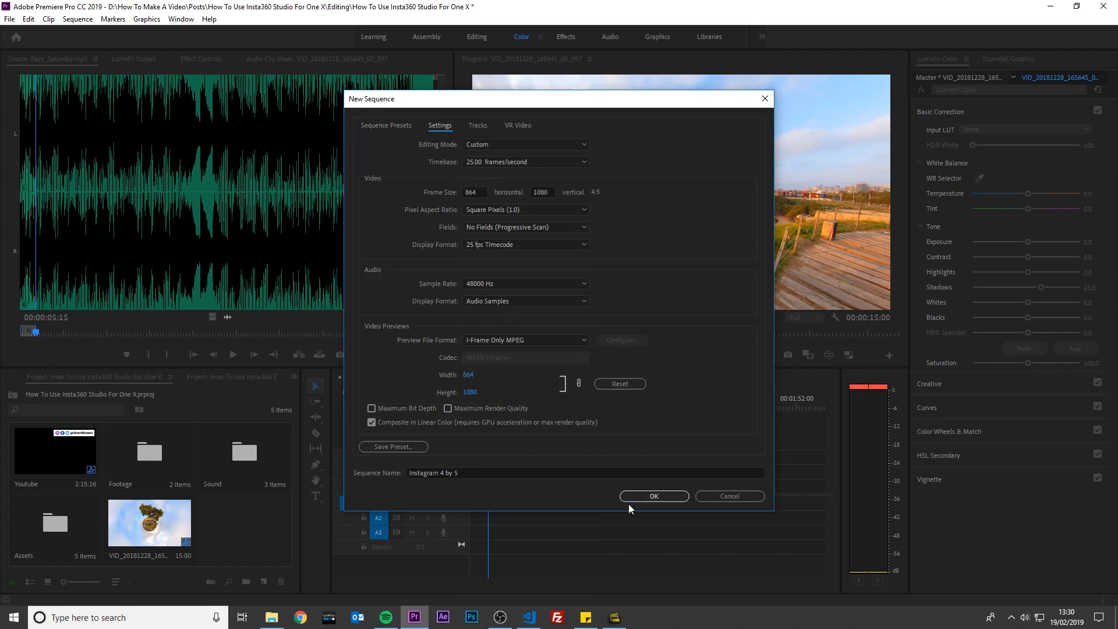
Confirm the 864×1080 'Instagram 4 by 5' sequence settings and head to the File menu
{"action": "left_click", "coordinate": [653, 496]}
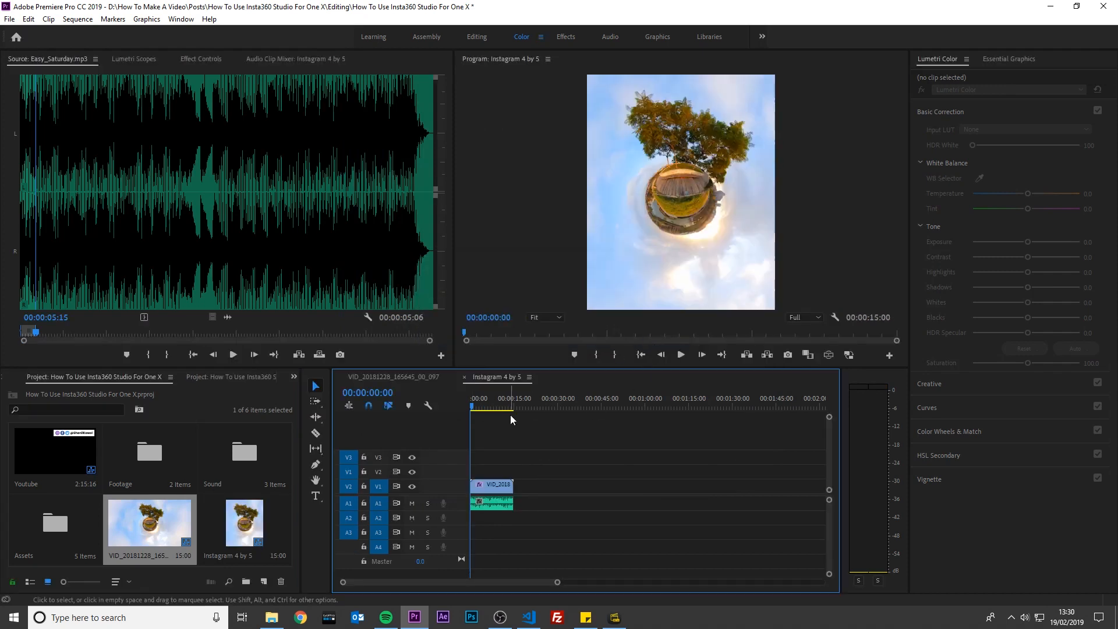
{"action": "left_click", "coordinate": [9, 18]}
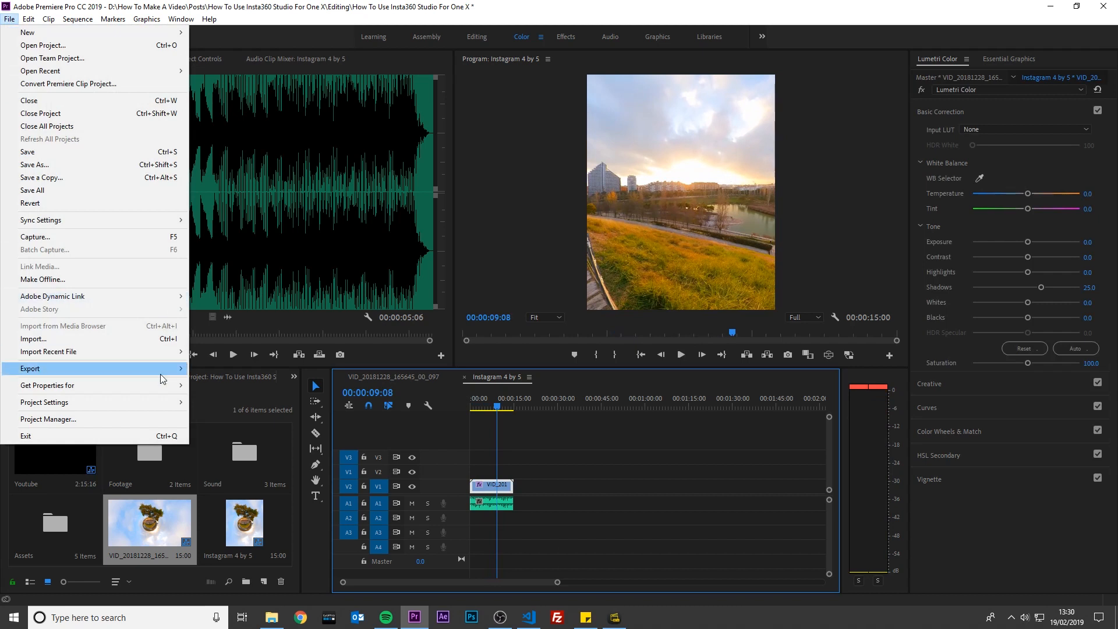
Export the sequence as H.264 with VBR 2-pass at 16 Mbps target and maximum
{"action": "left_click", "coordinate": [29, 369]}
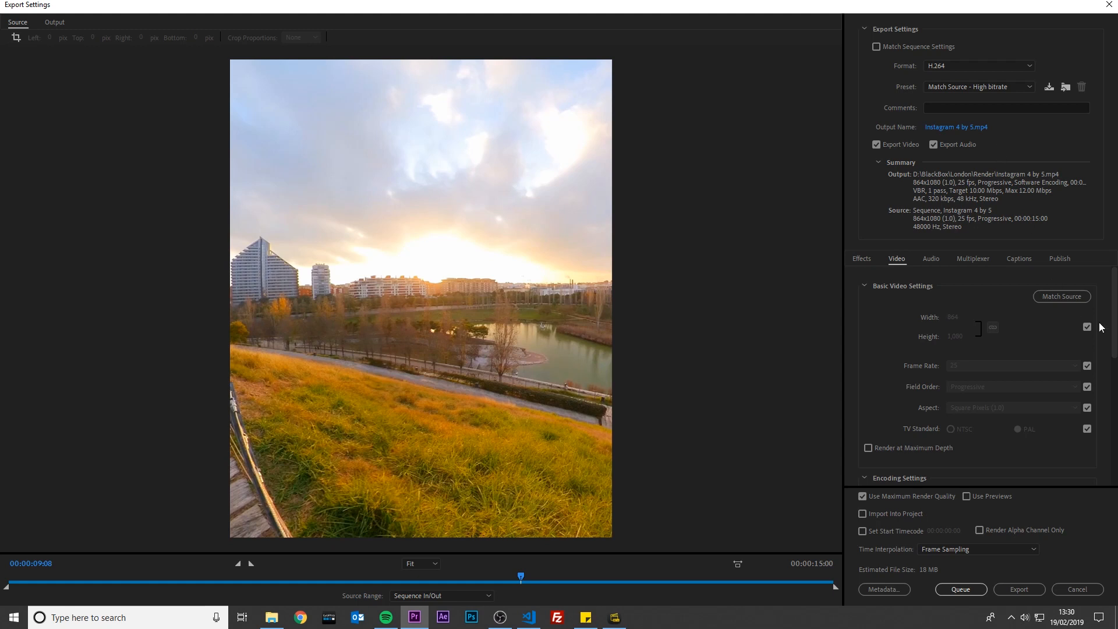
{"action": "scroll", "scroll_direction": "down", "scroll_amount": 3}
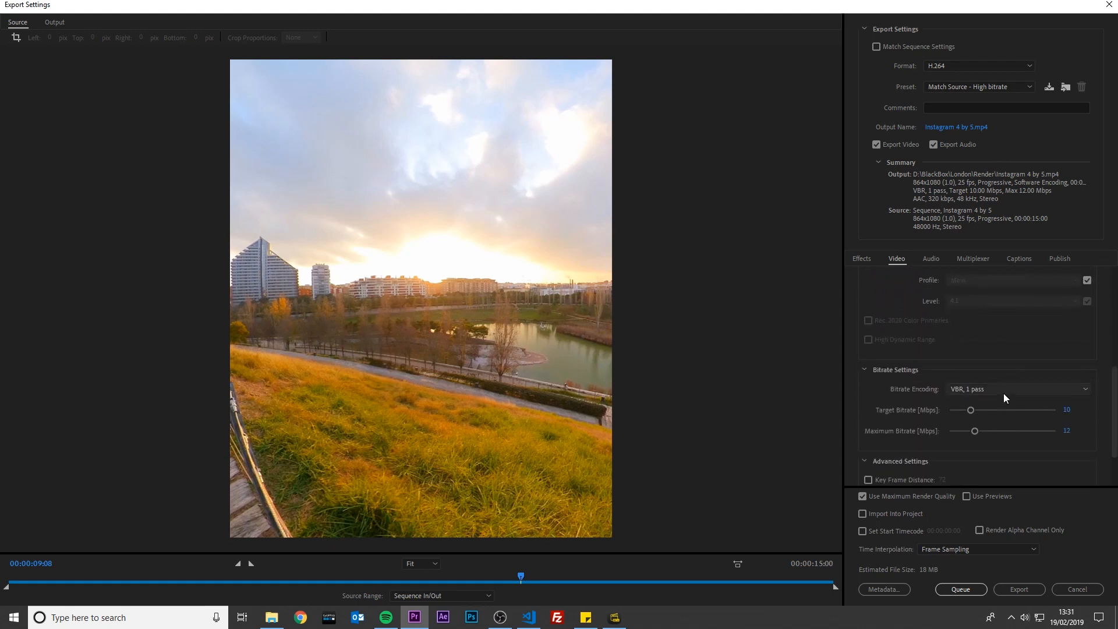
{"action": "left_click", "coordinate": [1018, 389]}
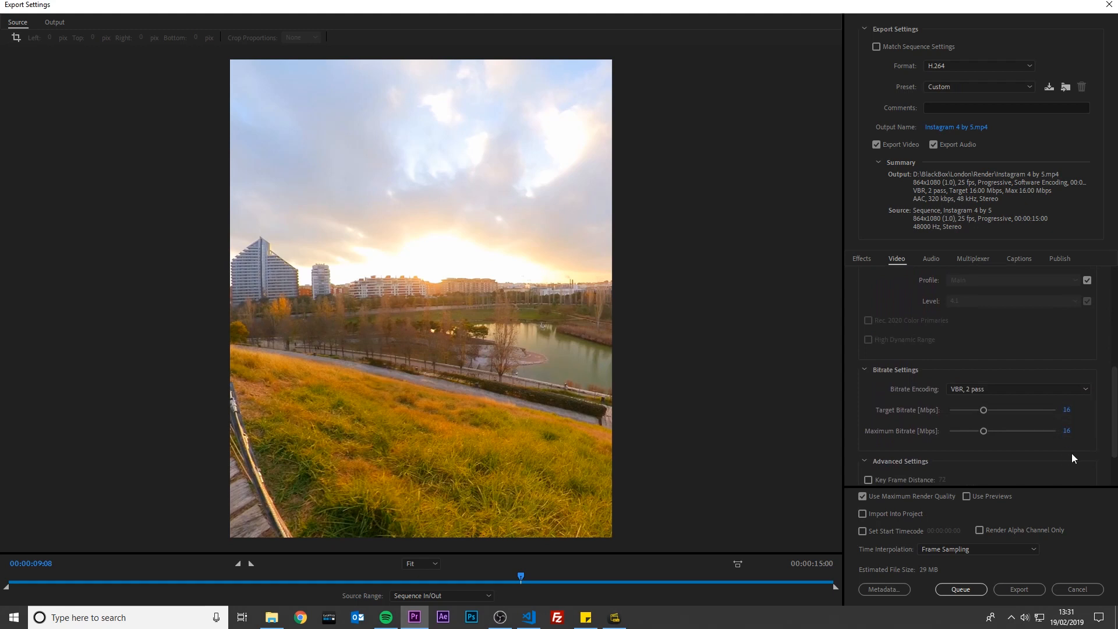
{"action": "left_click", "coordinate": [1019, 589]}
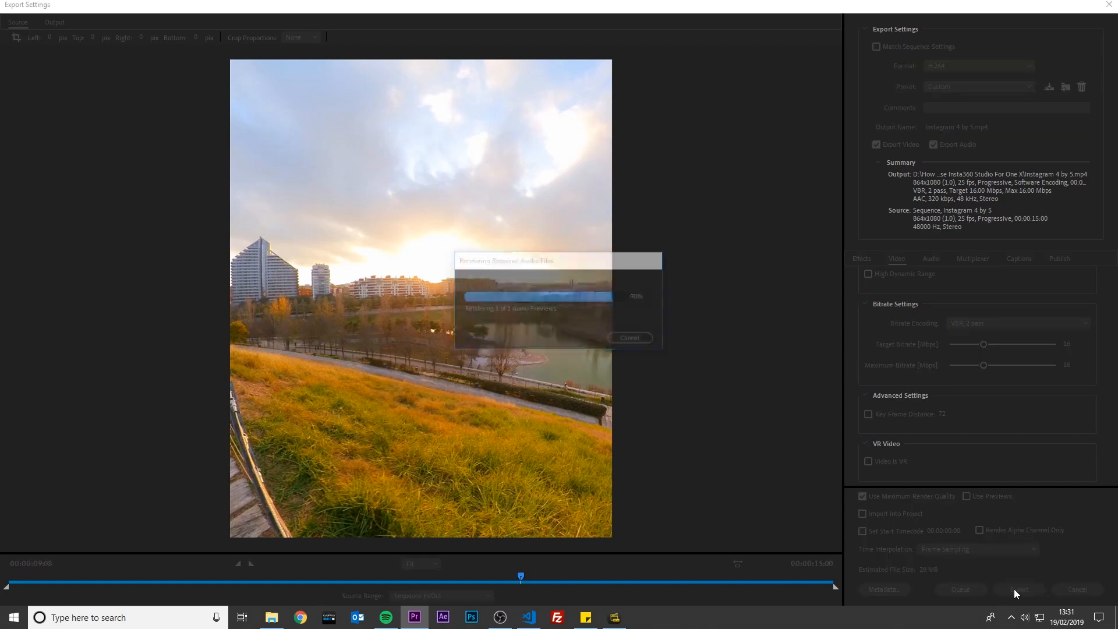